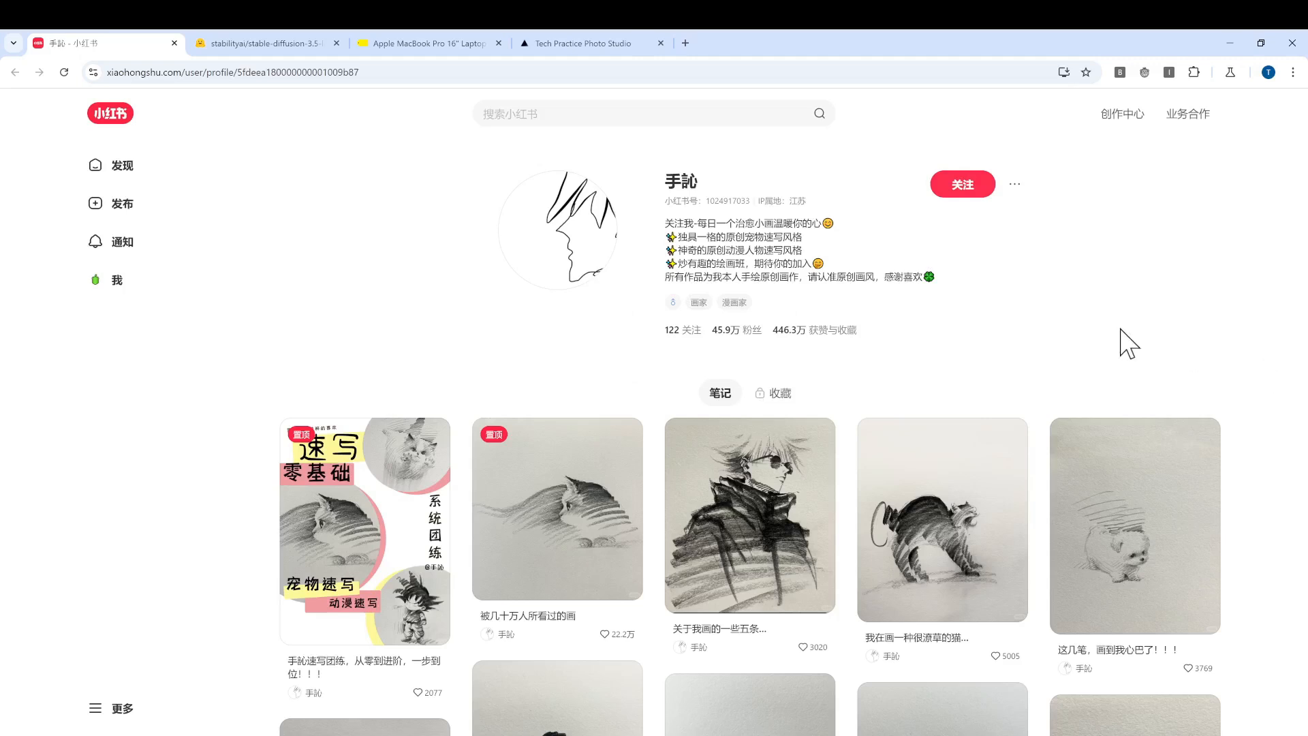
mouse_move(1212, 336)
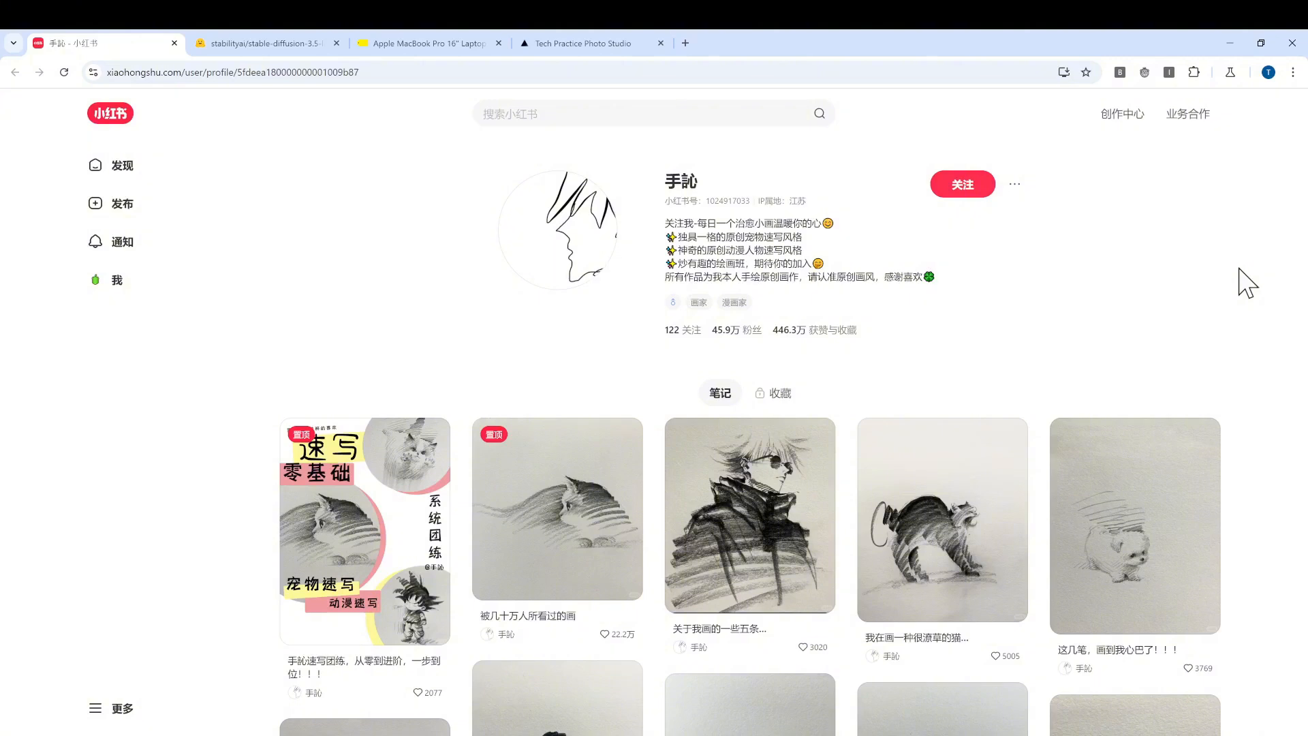
mouse_move(1266, 312)
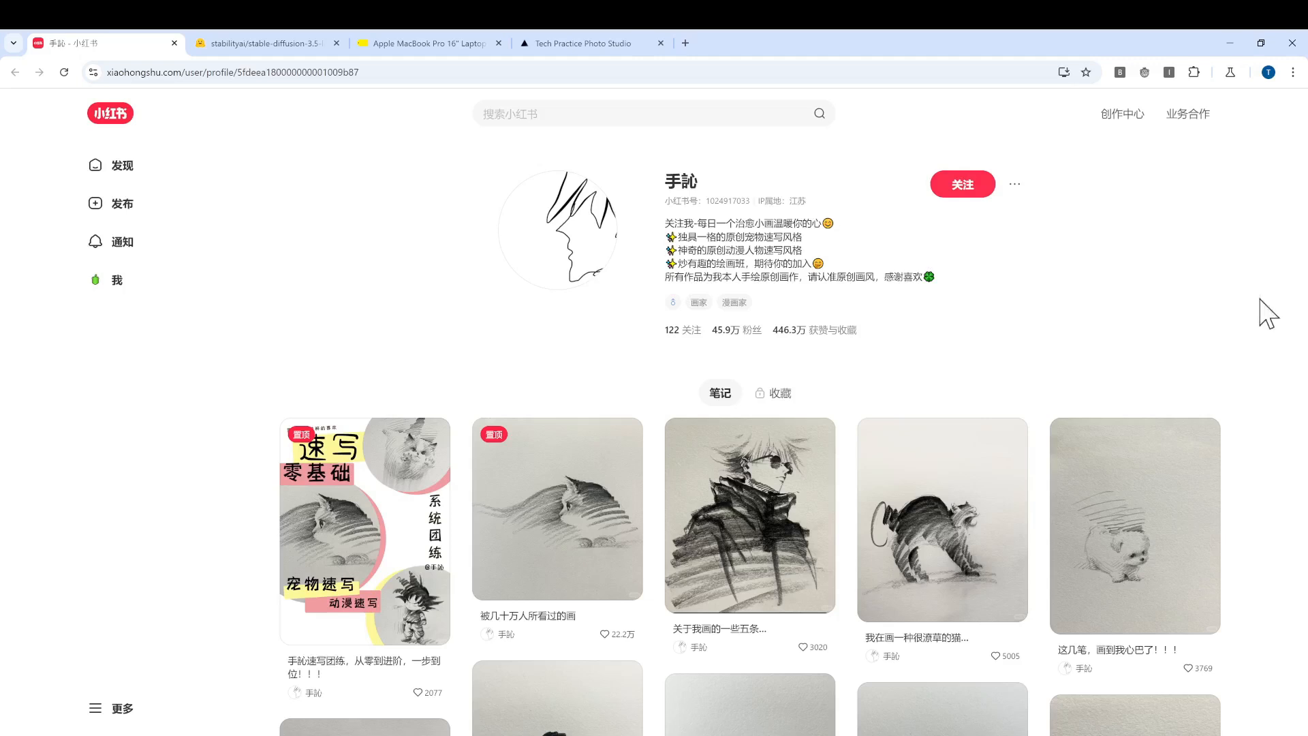
Preview a sketch image from the my-dataset folder at full size, then close it.
scroll("down", 3)
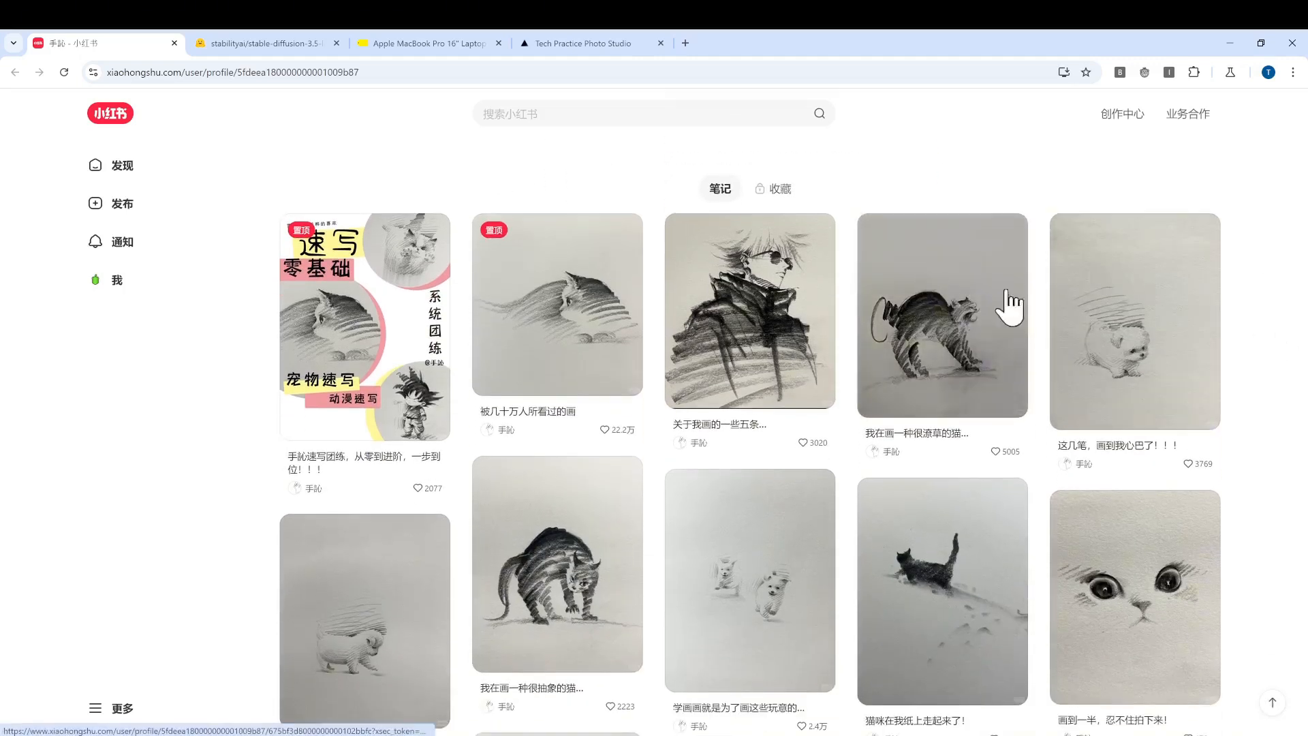
mouse_move(1247, 341)
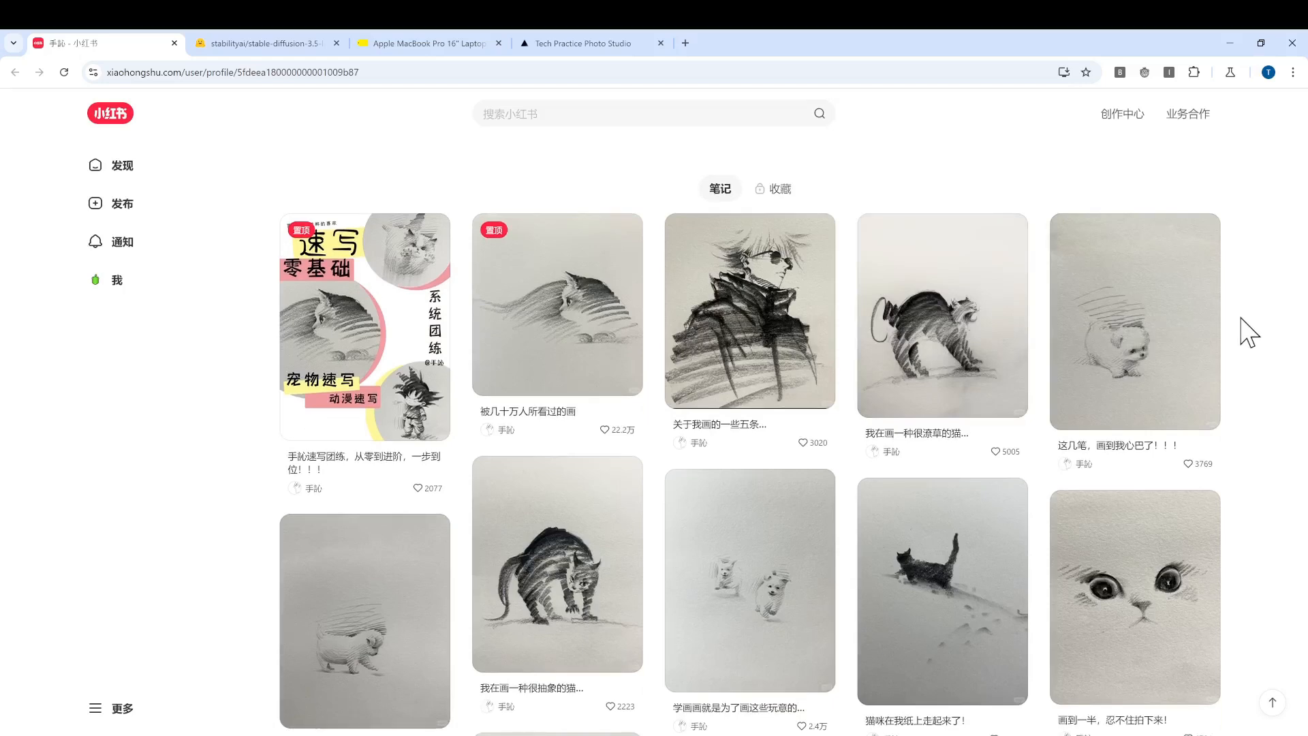
scroll("down", 3)
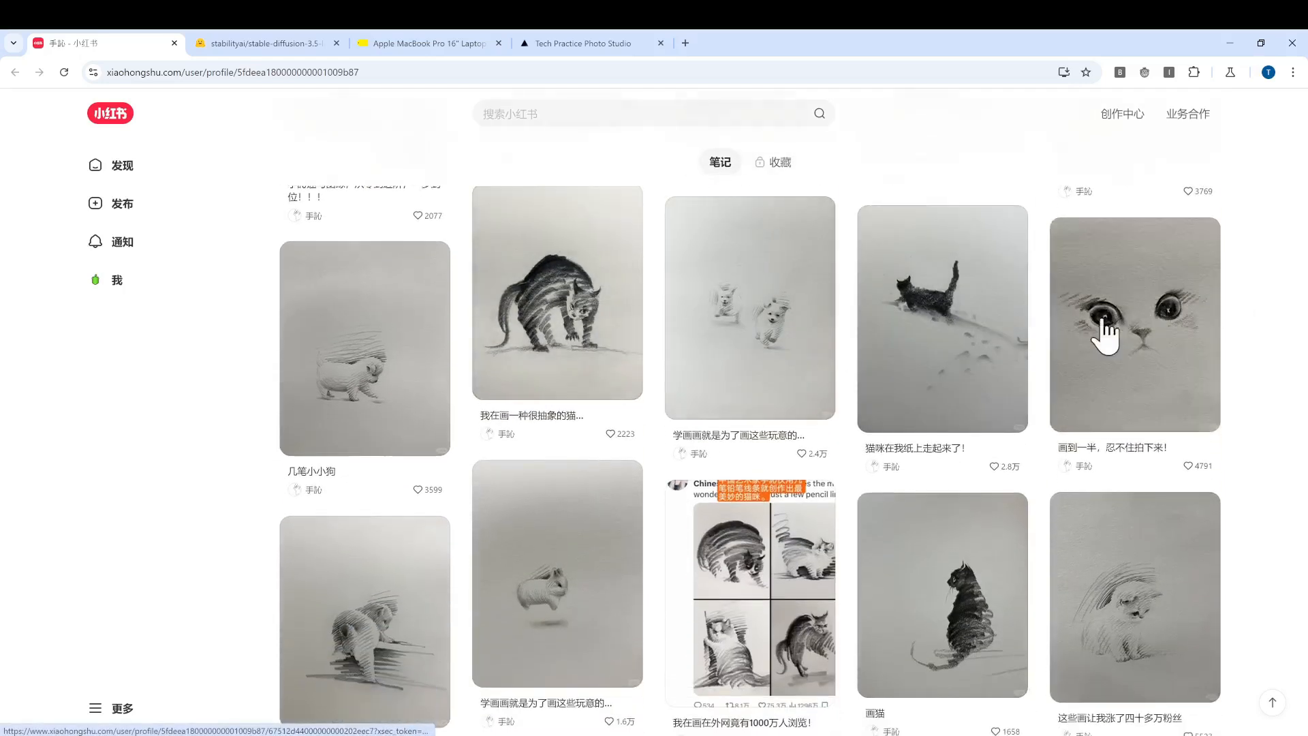
scroll("down", 3)
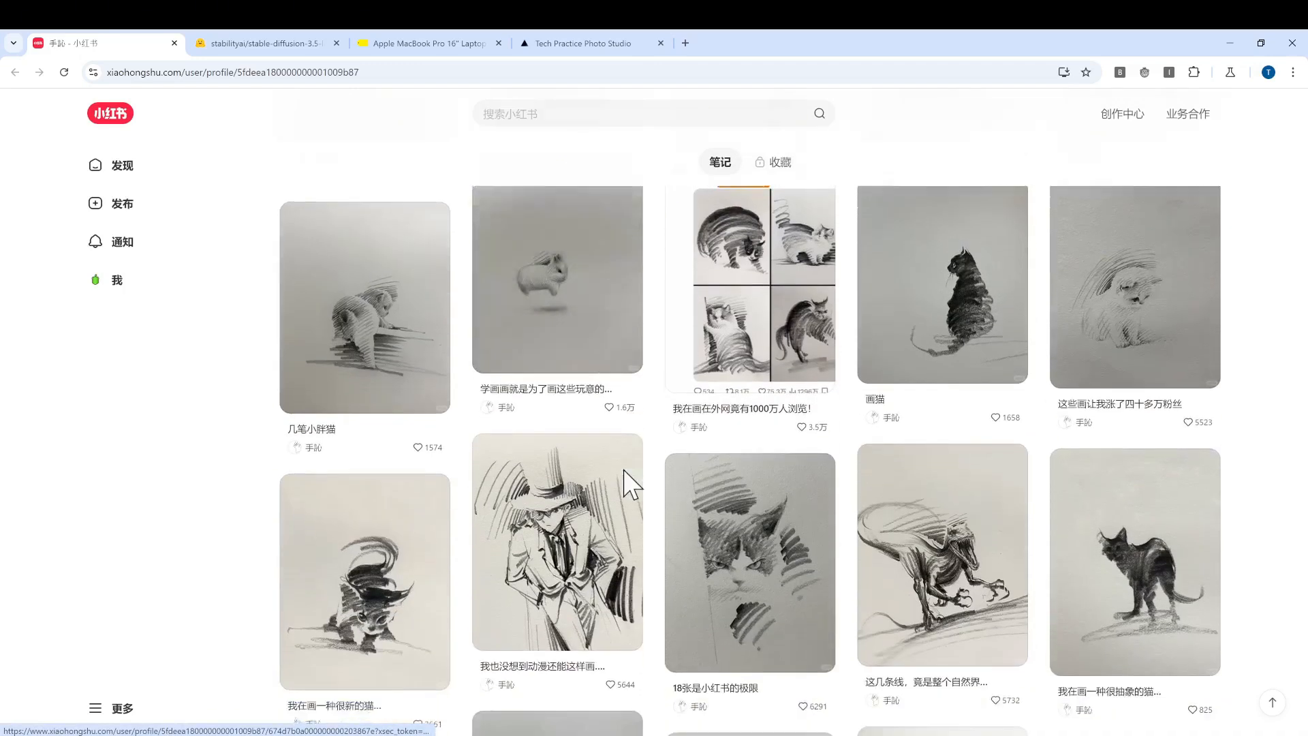
scroll("down", 3)
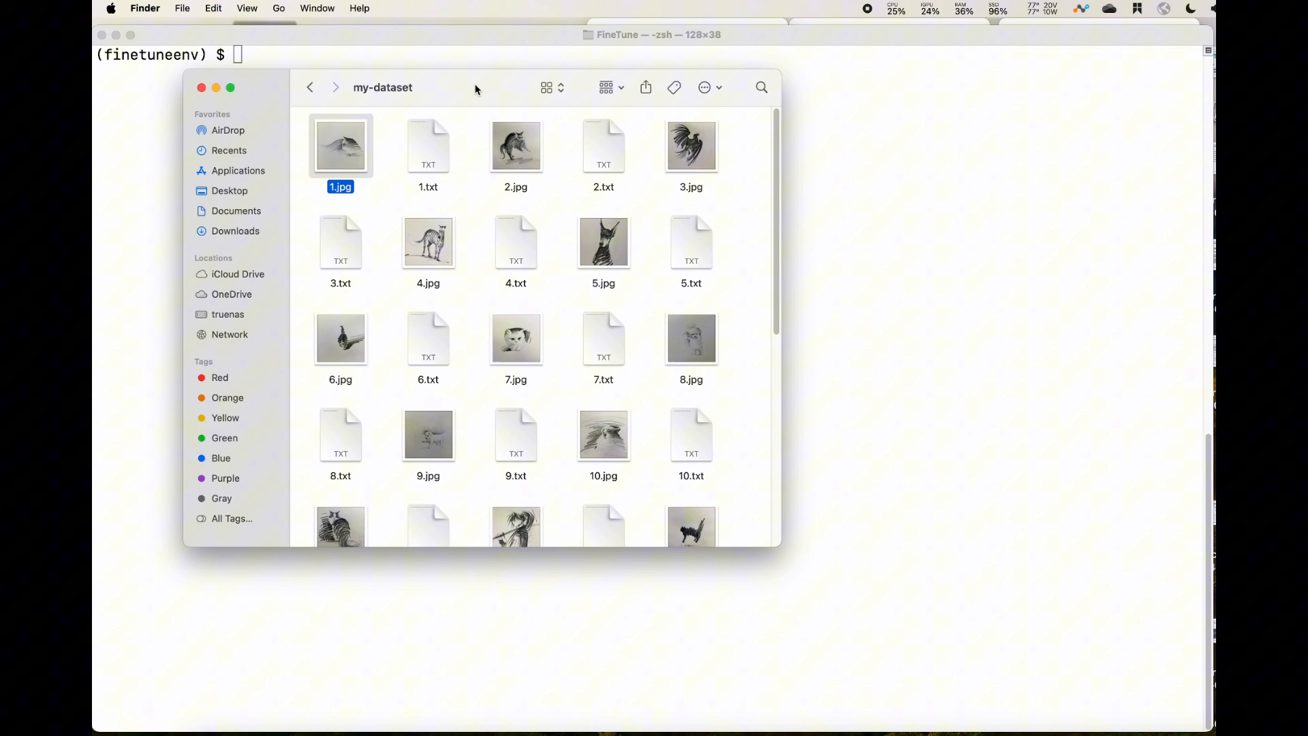
left_click_drag(477, 87, 570, 75)
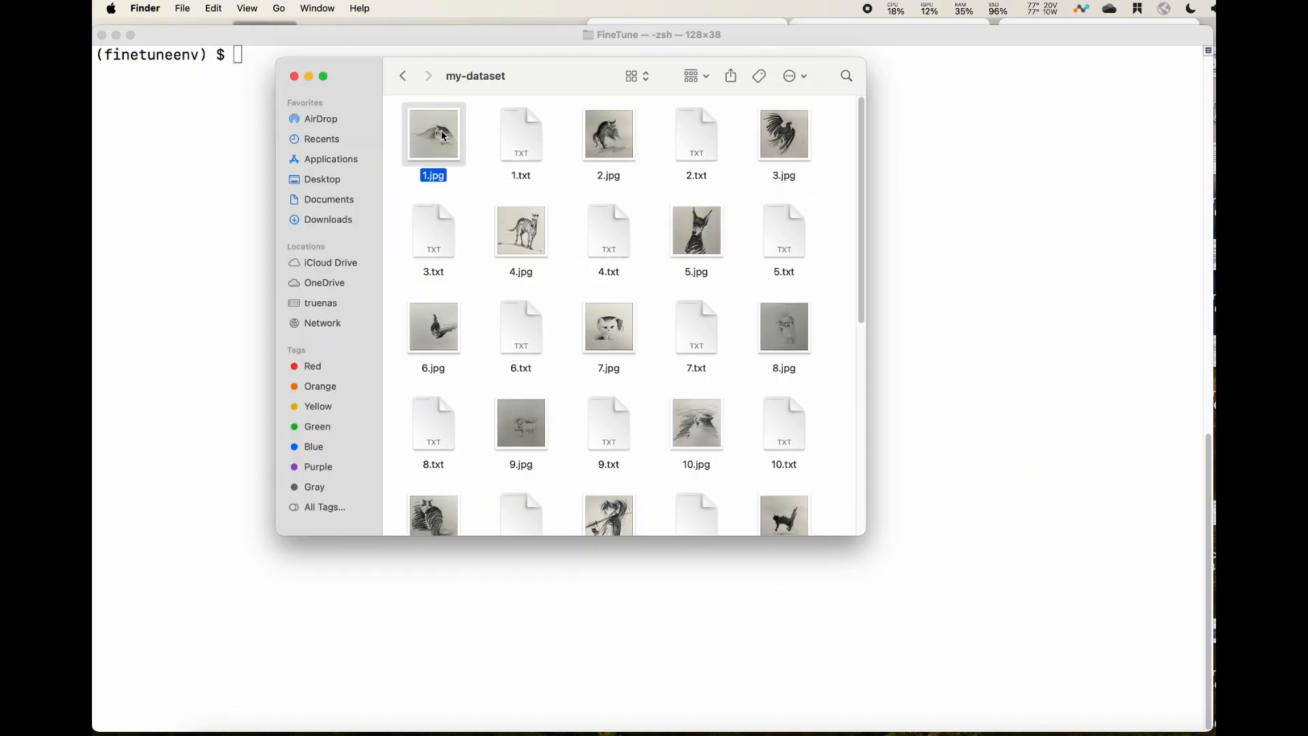
double_click(434, 133)
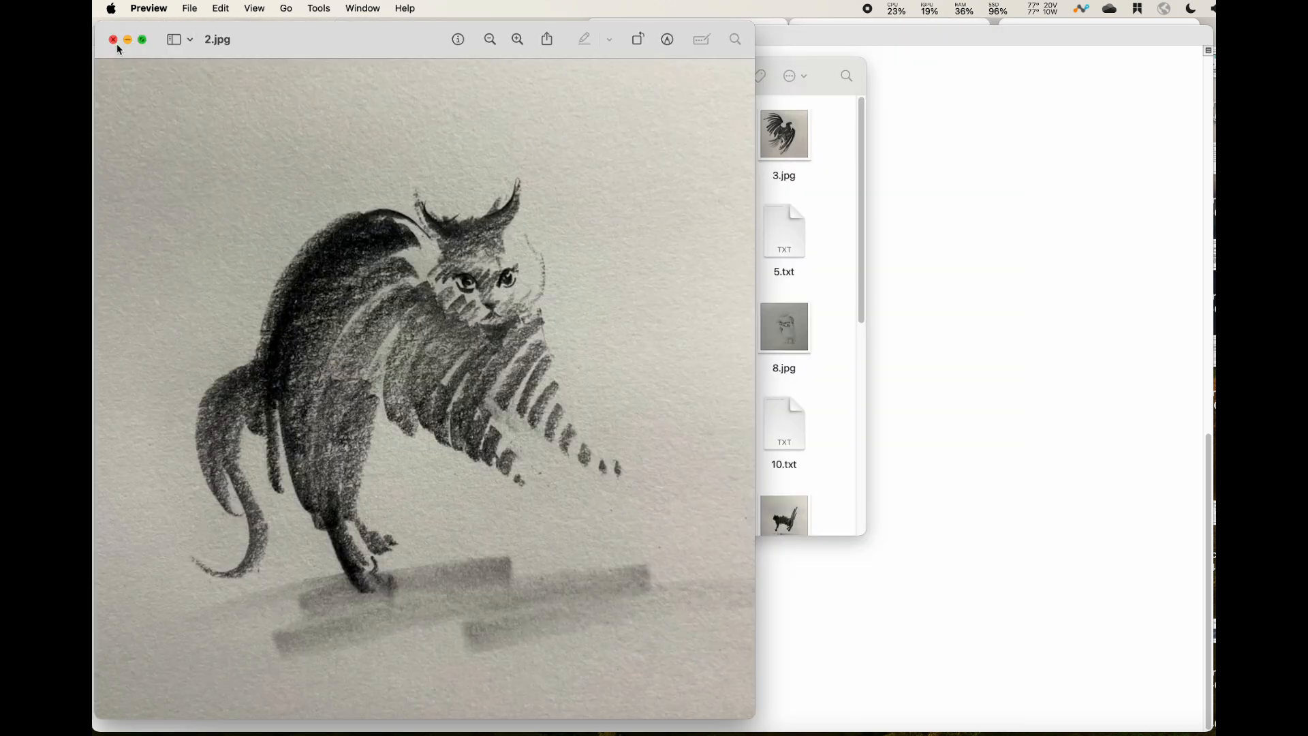
left_click(784, 461)
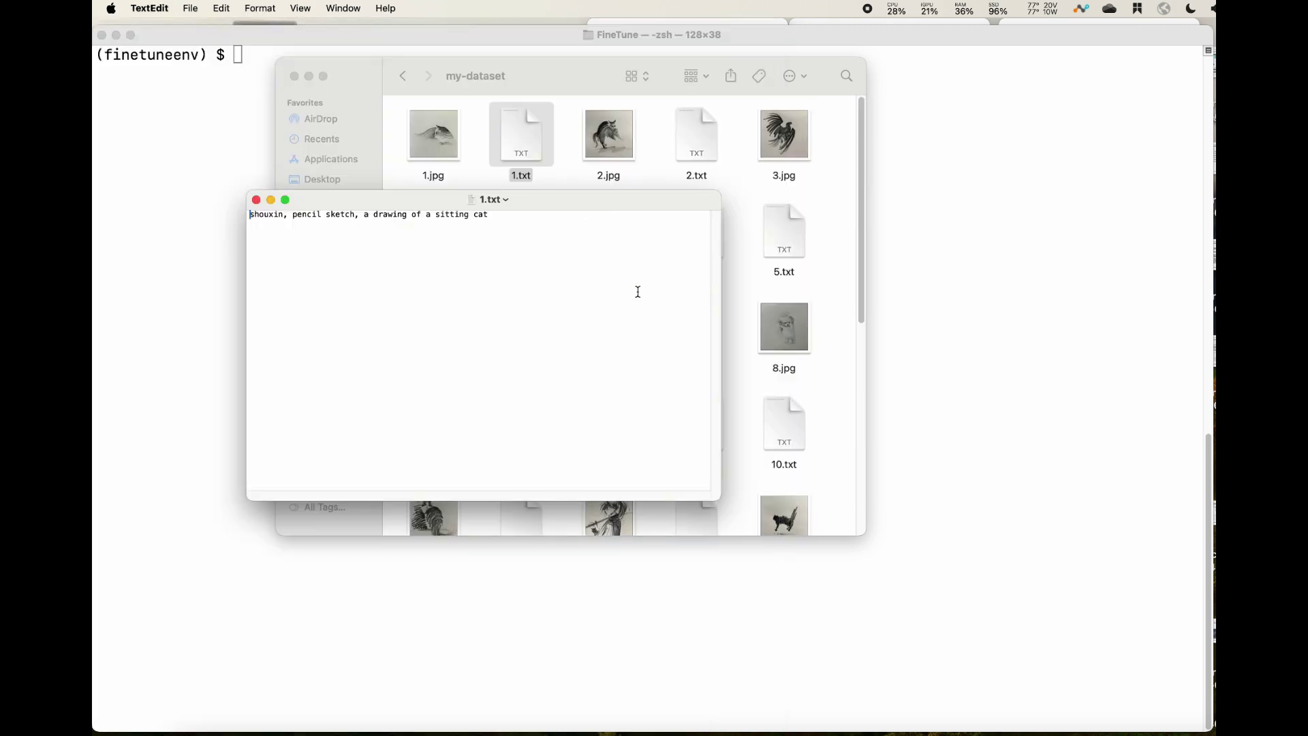
View the caption file and select the trigger word 'shouxin' in 'shouxin, pencil sketch…'.
left_click_drag(718, 496, 846, 584)
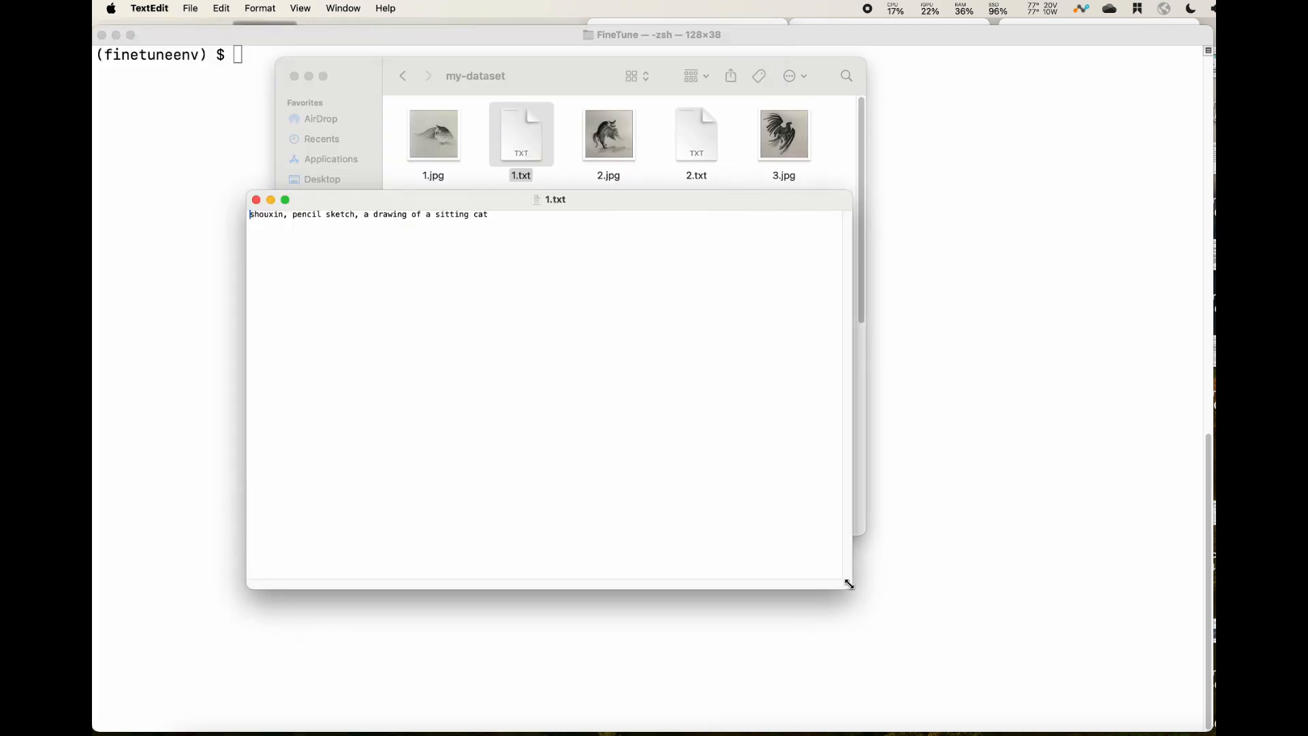
left_click_drag(846, 584, 846, 575)
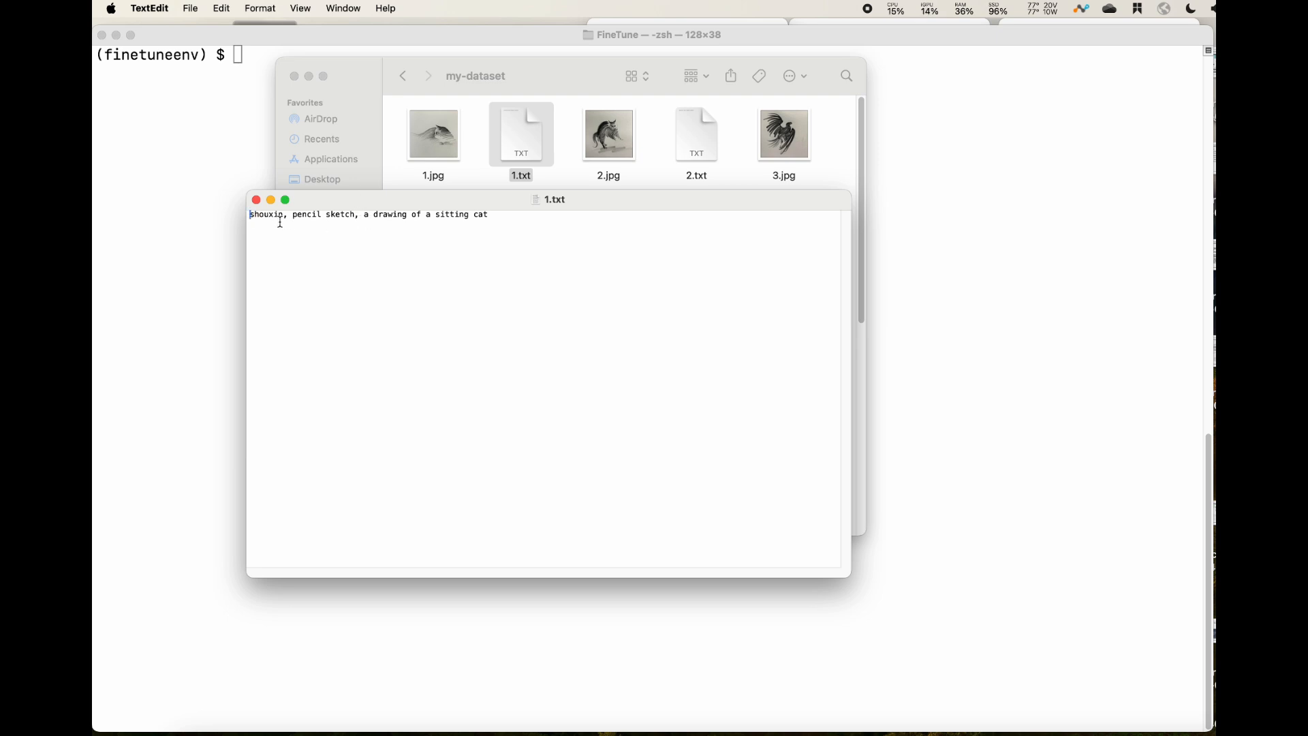
double_click(266, 214)
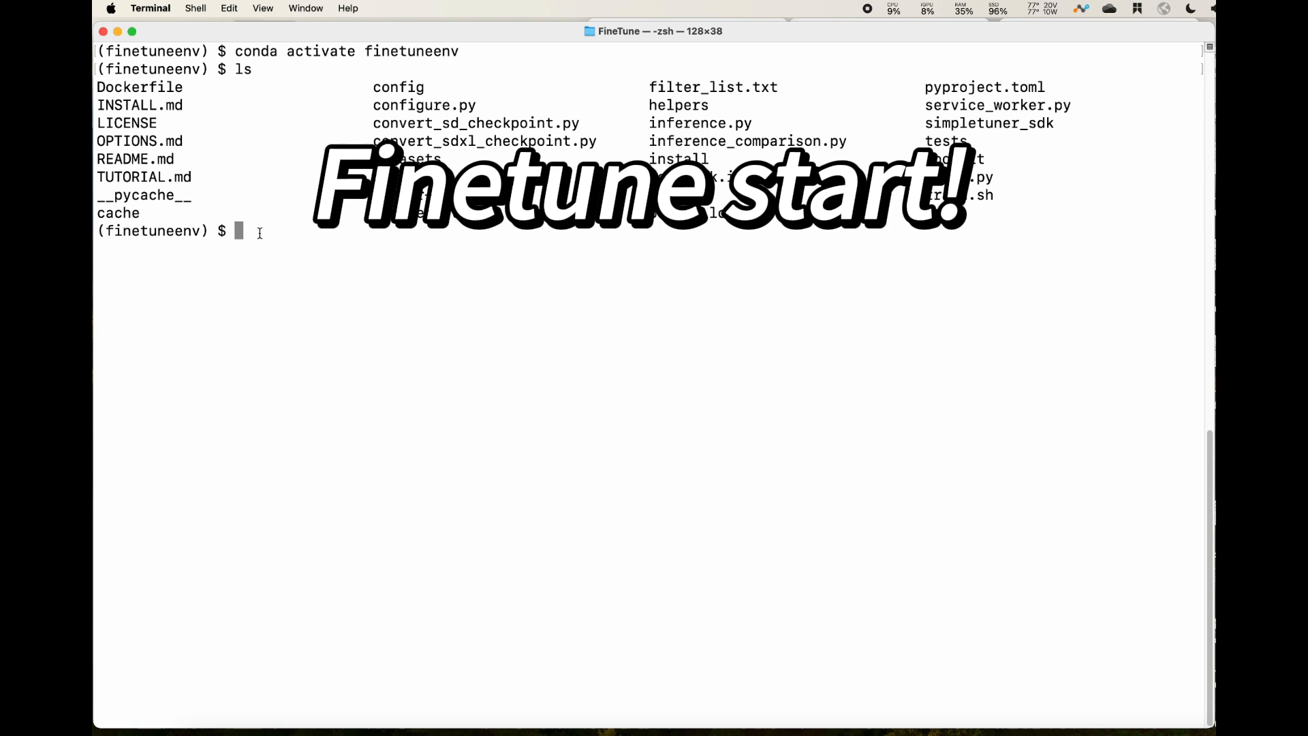
Enter the command bash train.sh at the finetuneenv prompt to launch SimpleTuner training.
type("b")
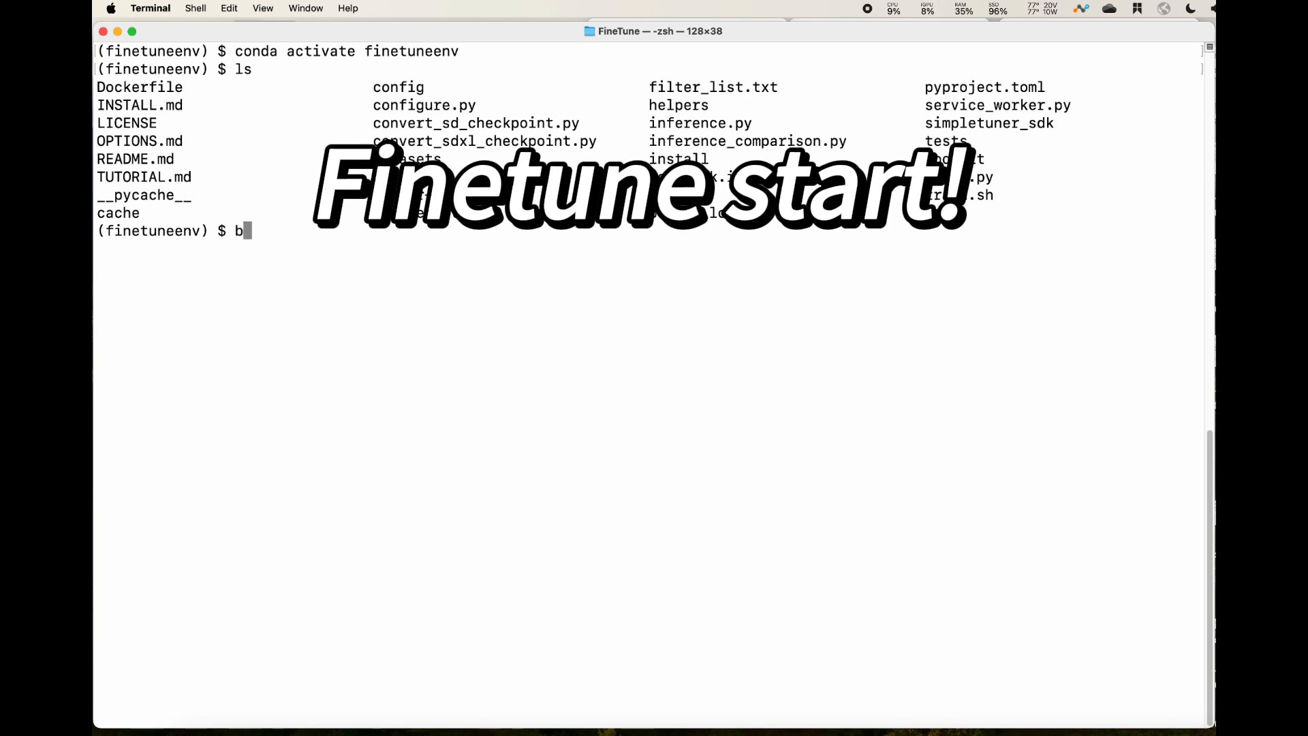
type("ash")
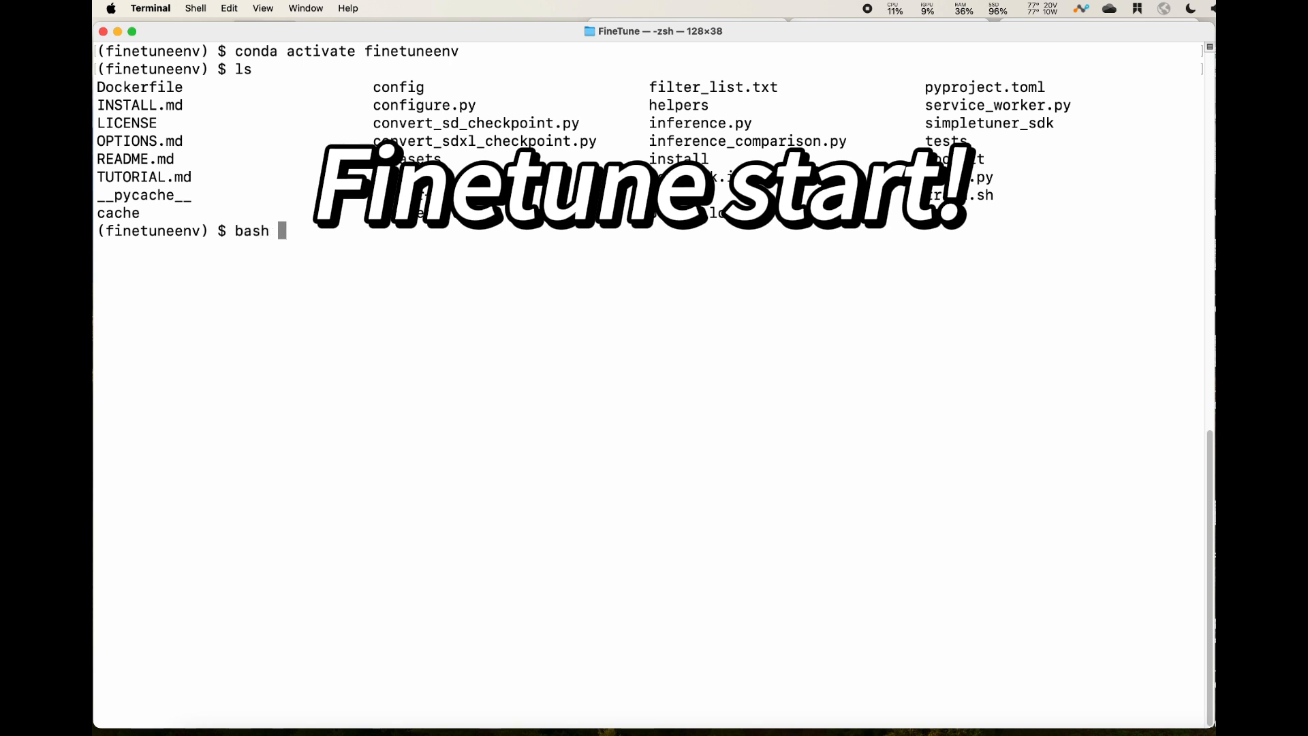
type("train")
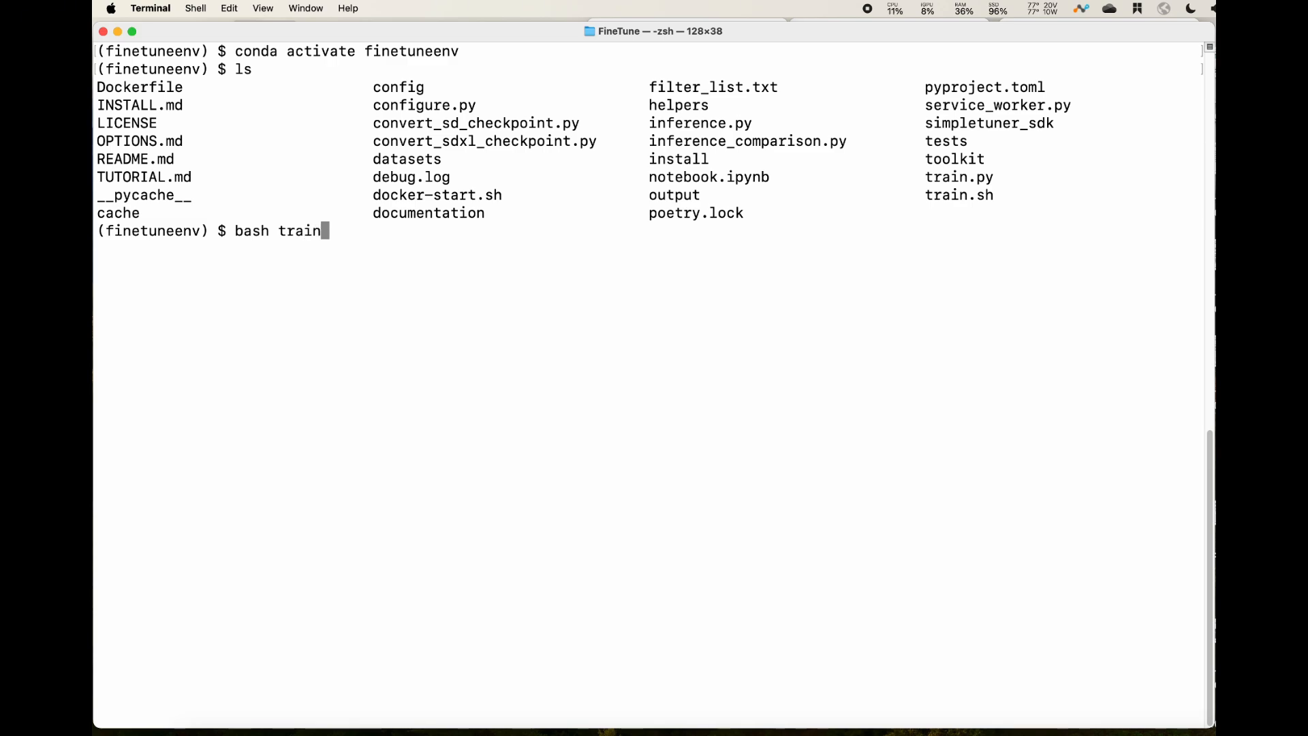
type(".sh")
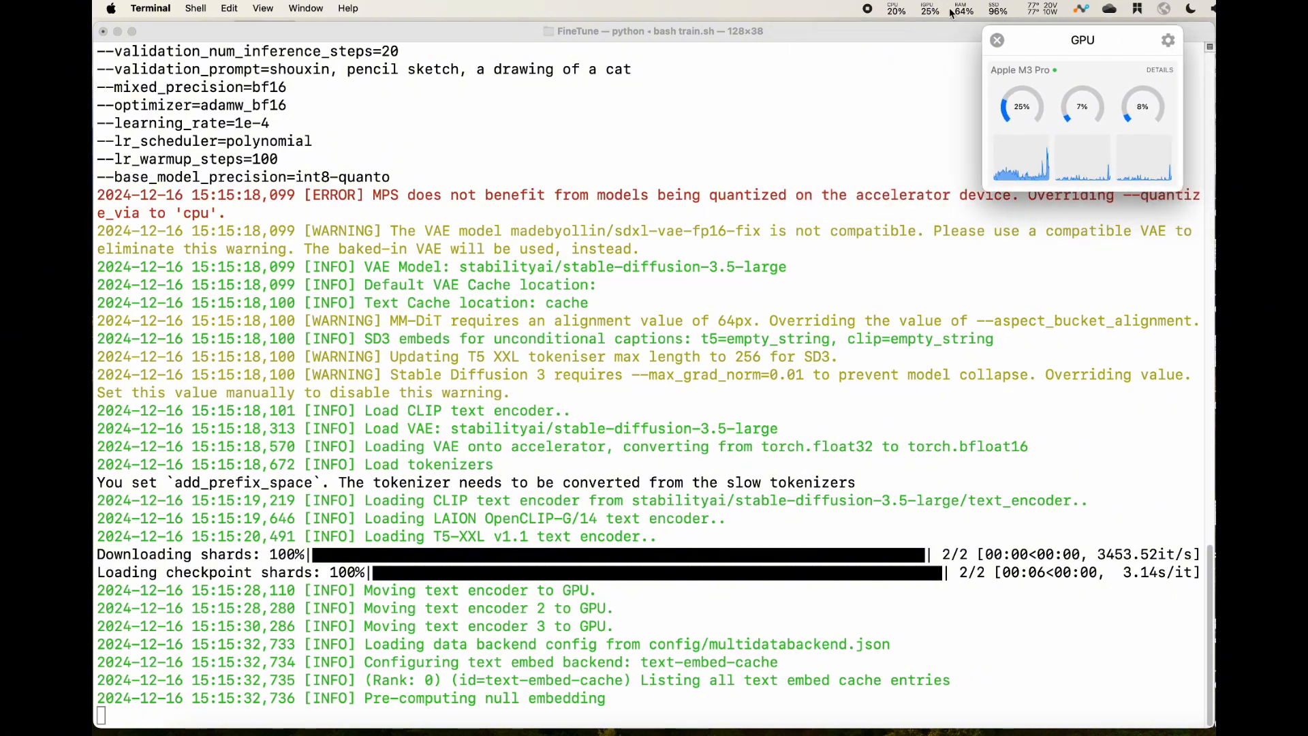
Check the RAM monitor in the menu bar to see the training's memory usage.
left_click(959, 10)
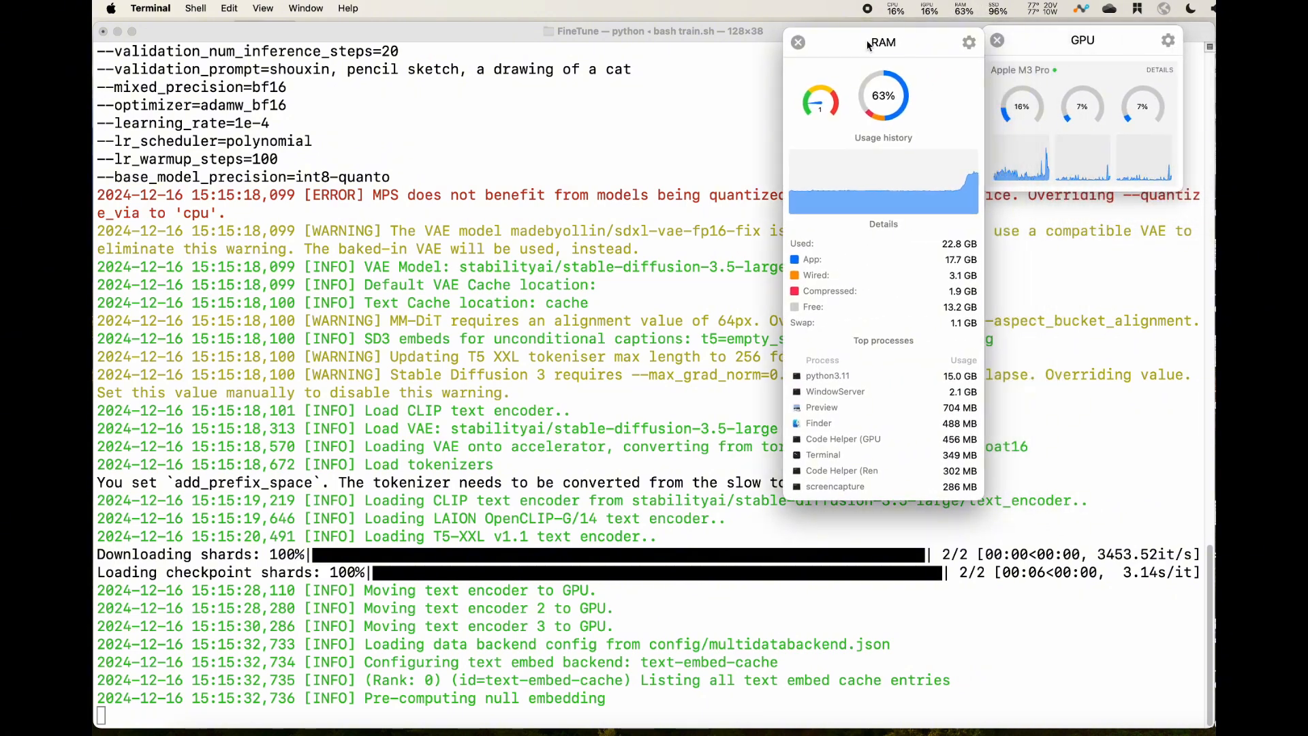
scroll("down", 3)
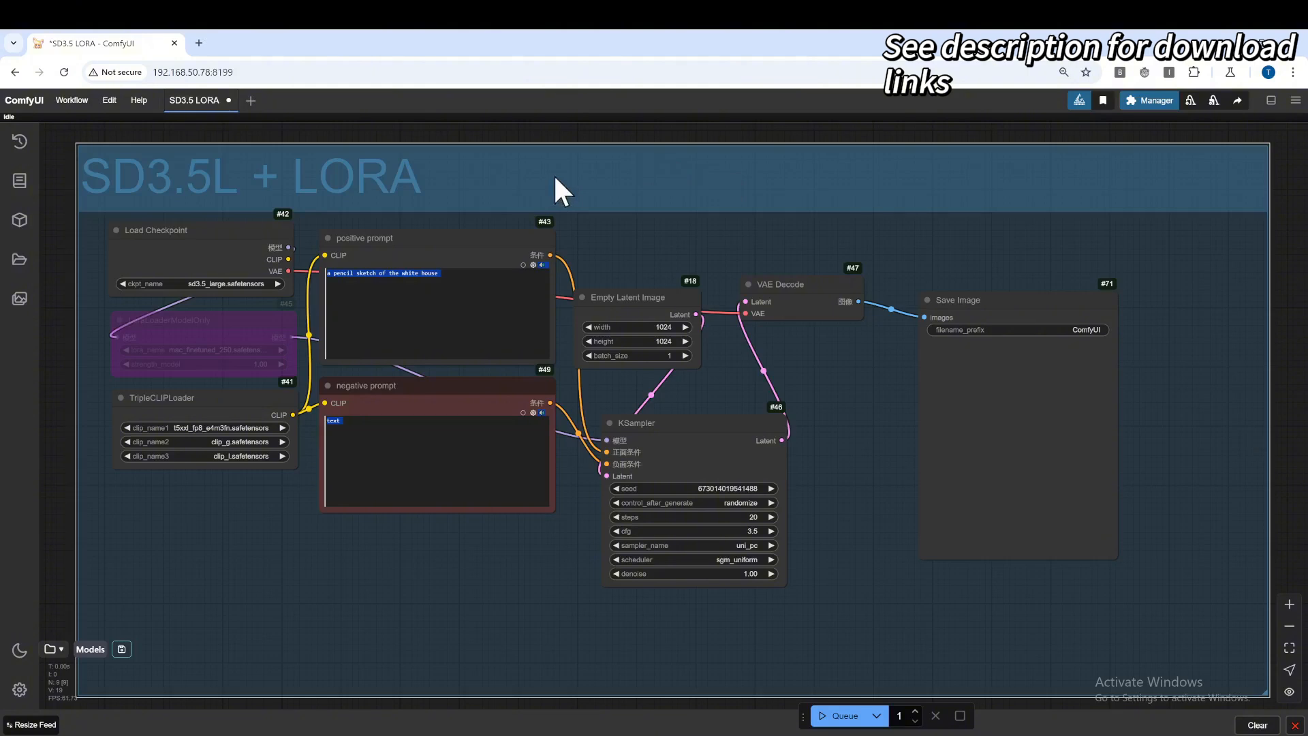
mouse_move(879, 196)
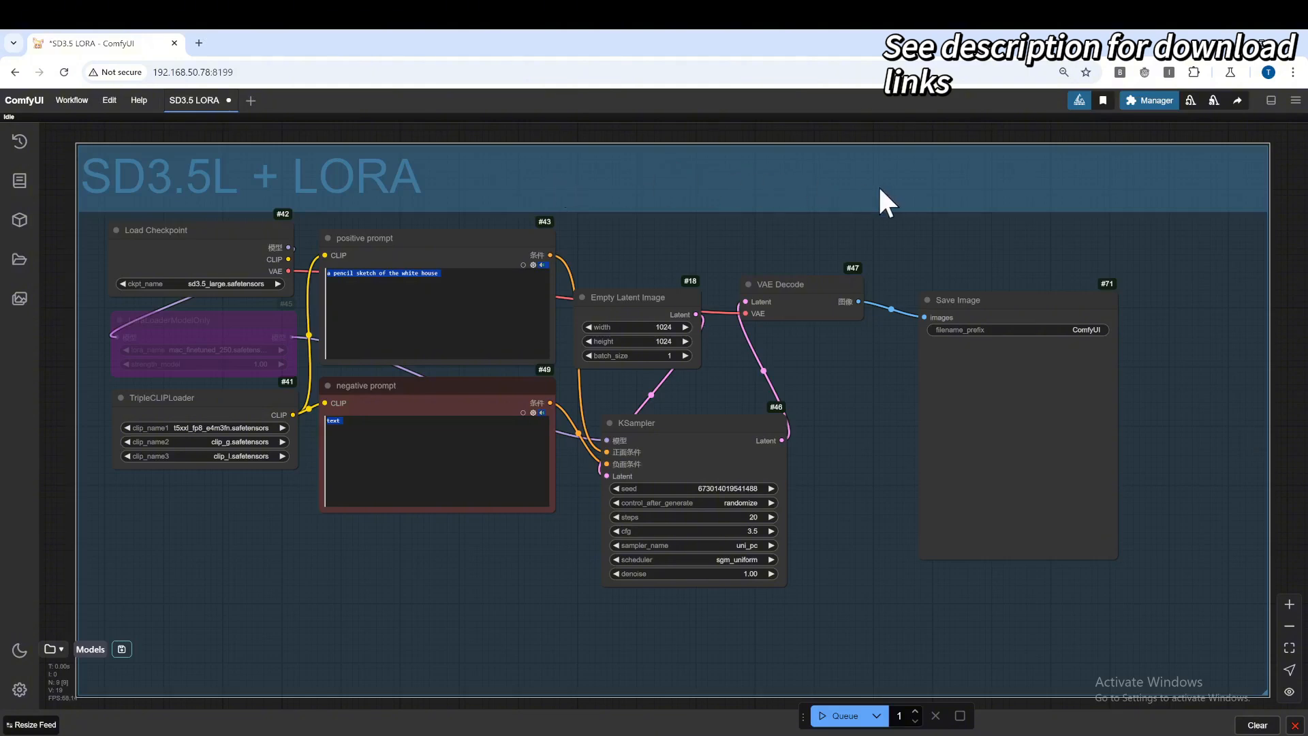
mouse_move(422, 198)
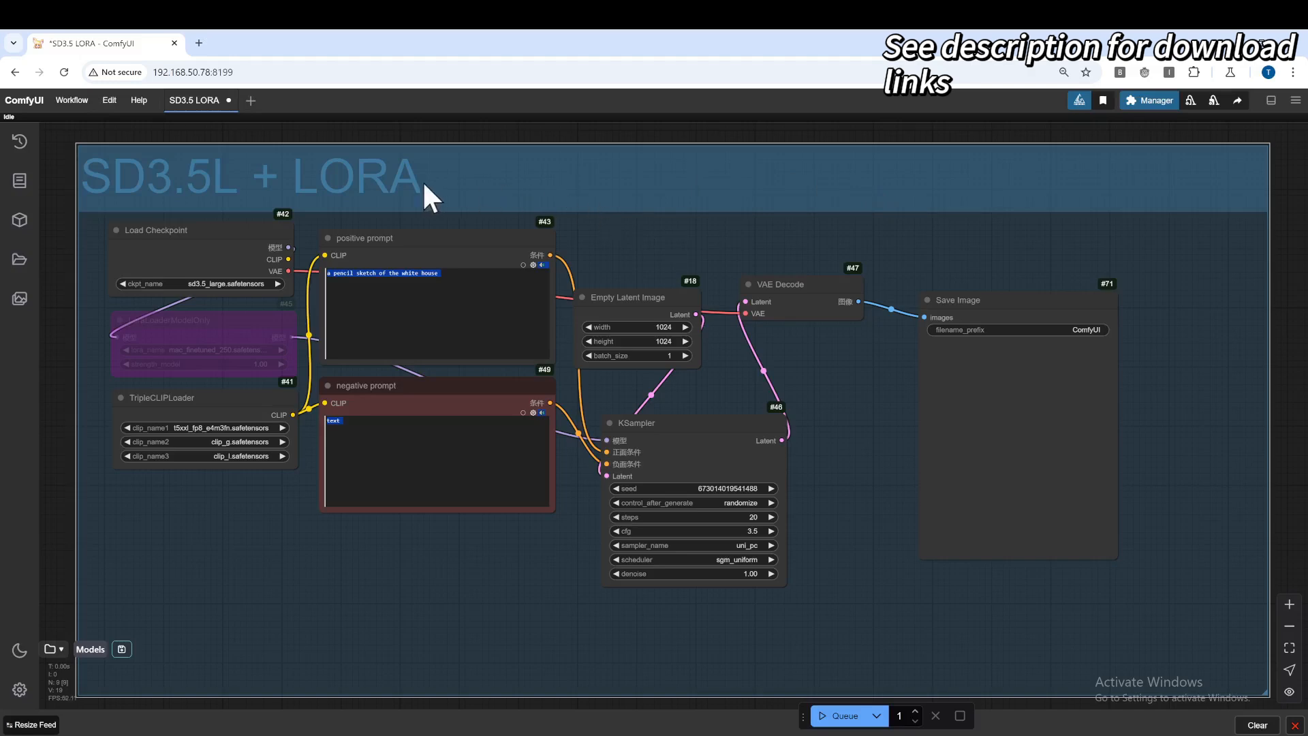
mouse_move(259, 321)
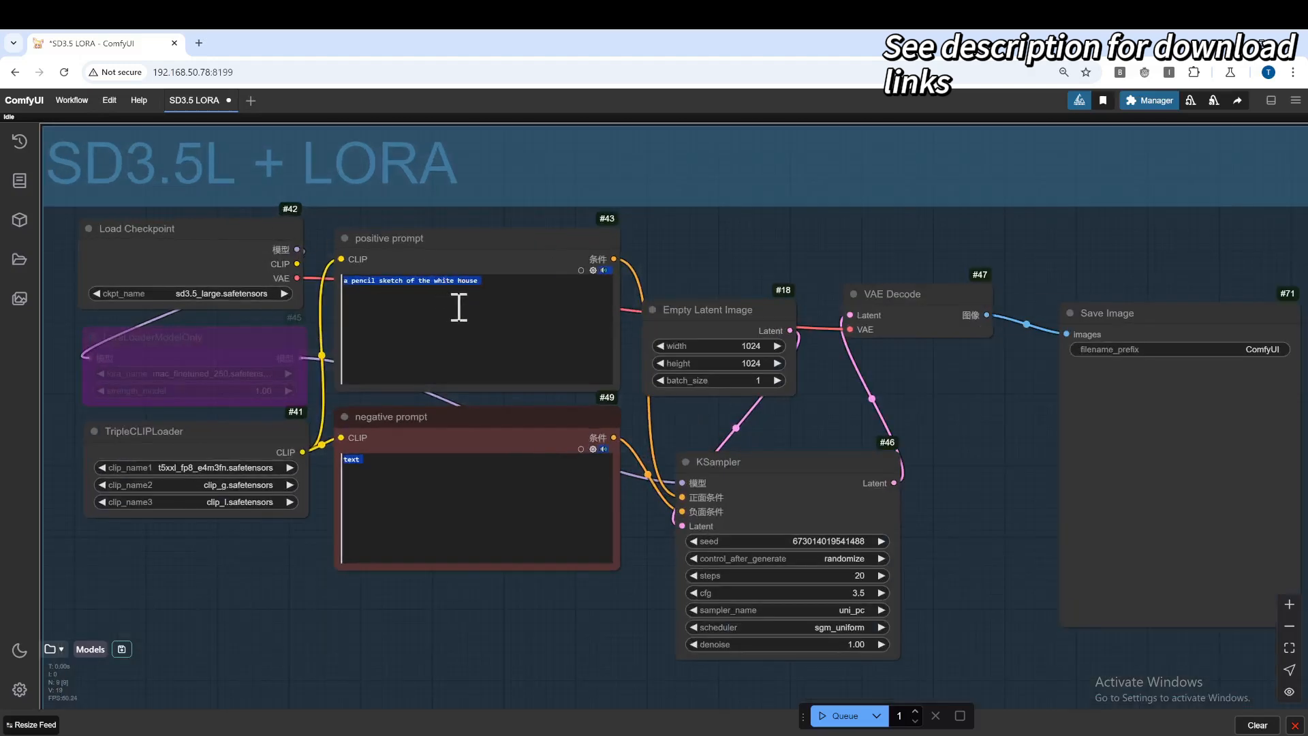
mouse_move(501, 287)
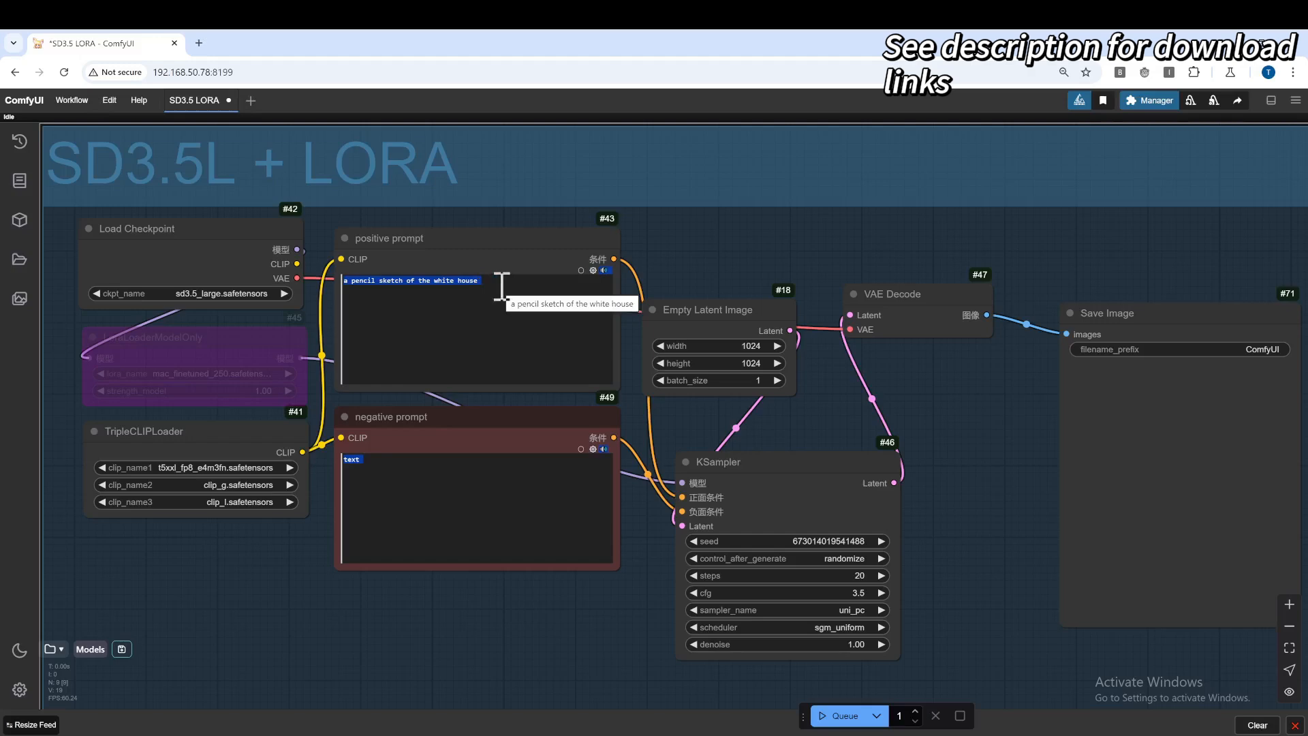
mouse_move(169, 374)
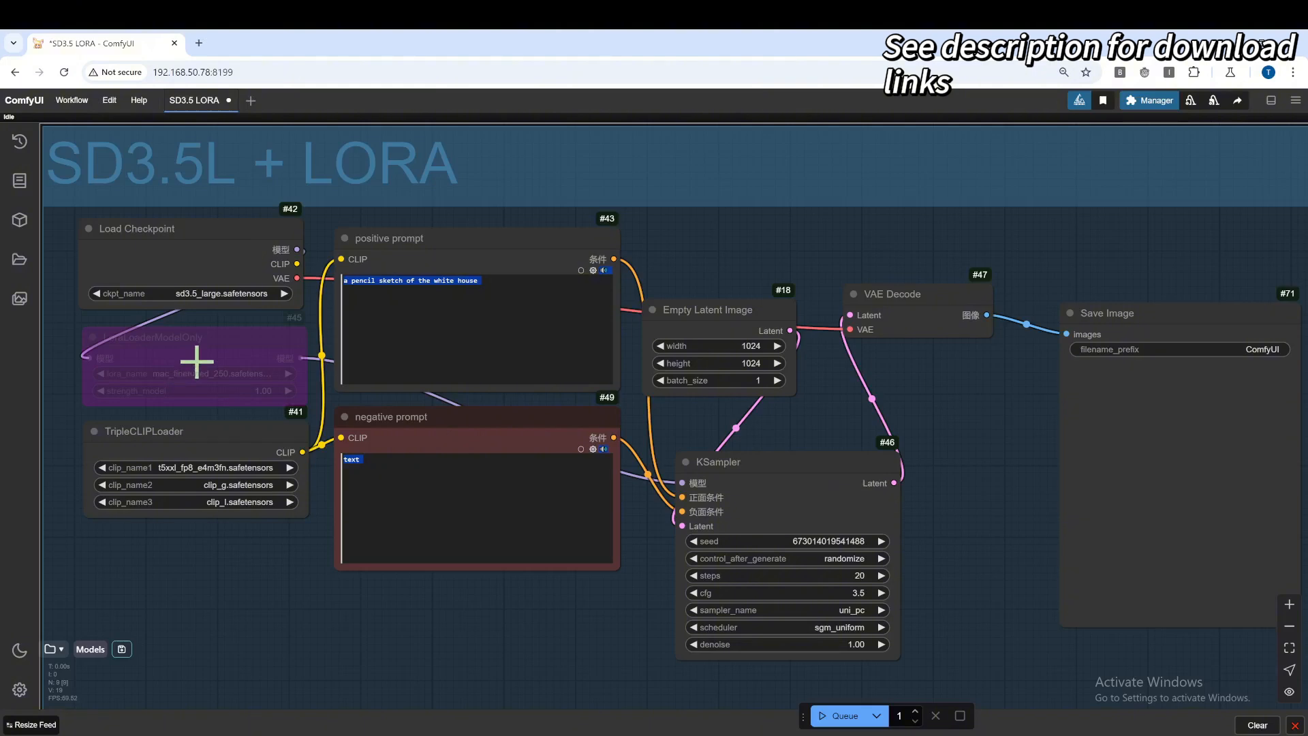
scroll("down", 3)
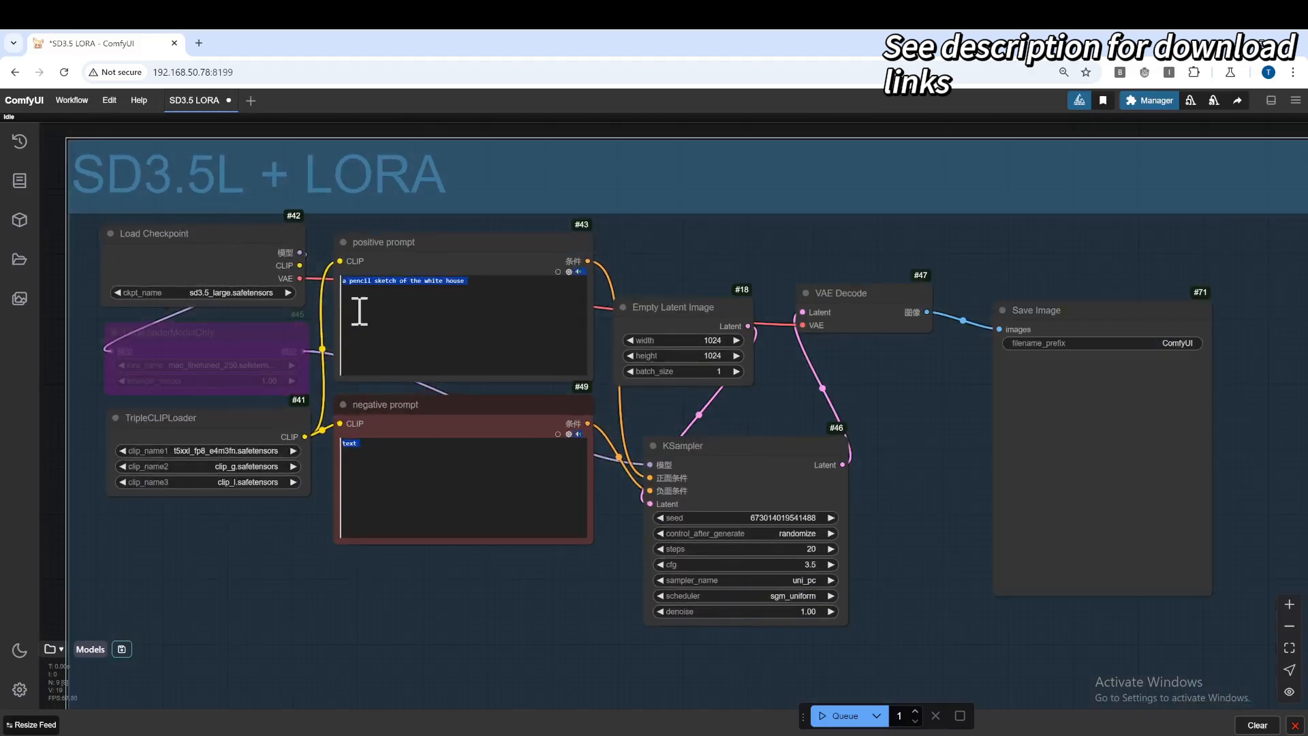
mouse_move(229, 278)
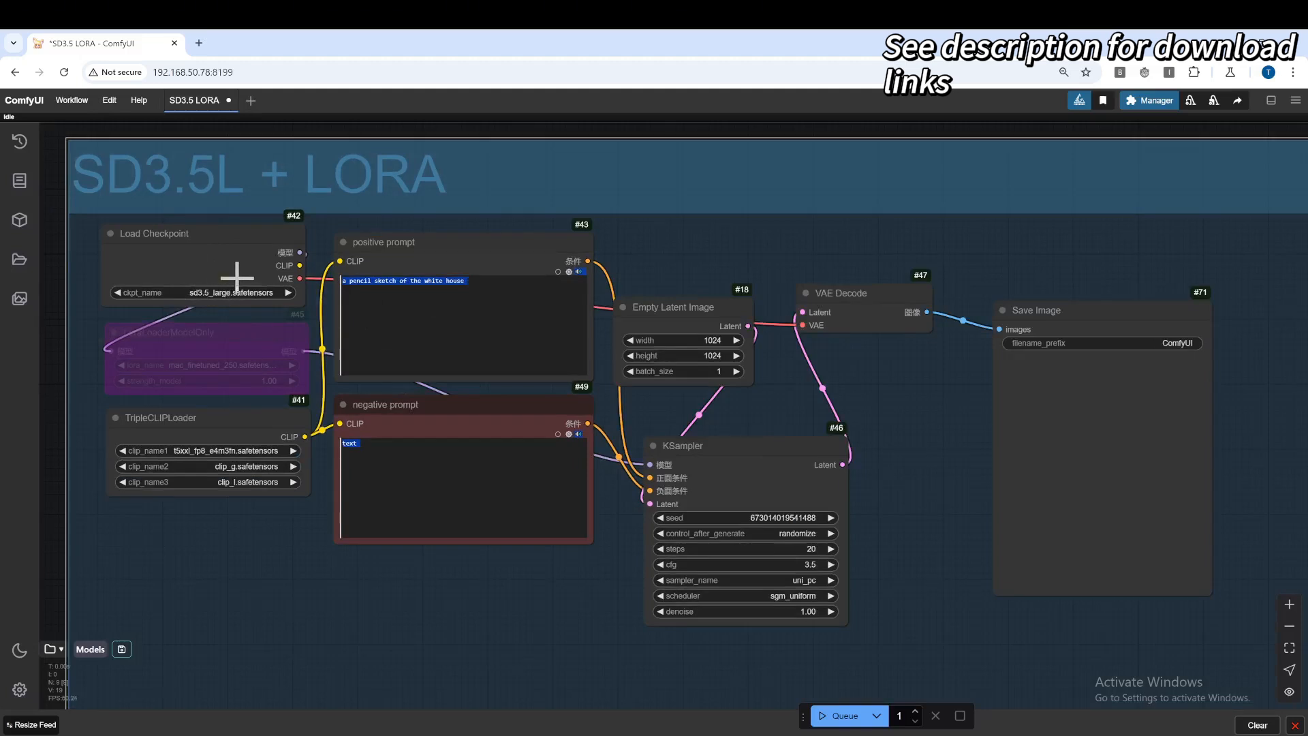
Generate the White House sketch, view it full size, close it, and queue another run.
left_click(837, 734)
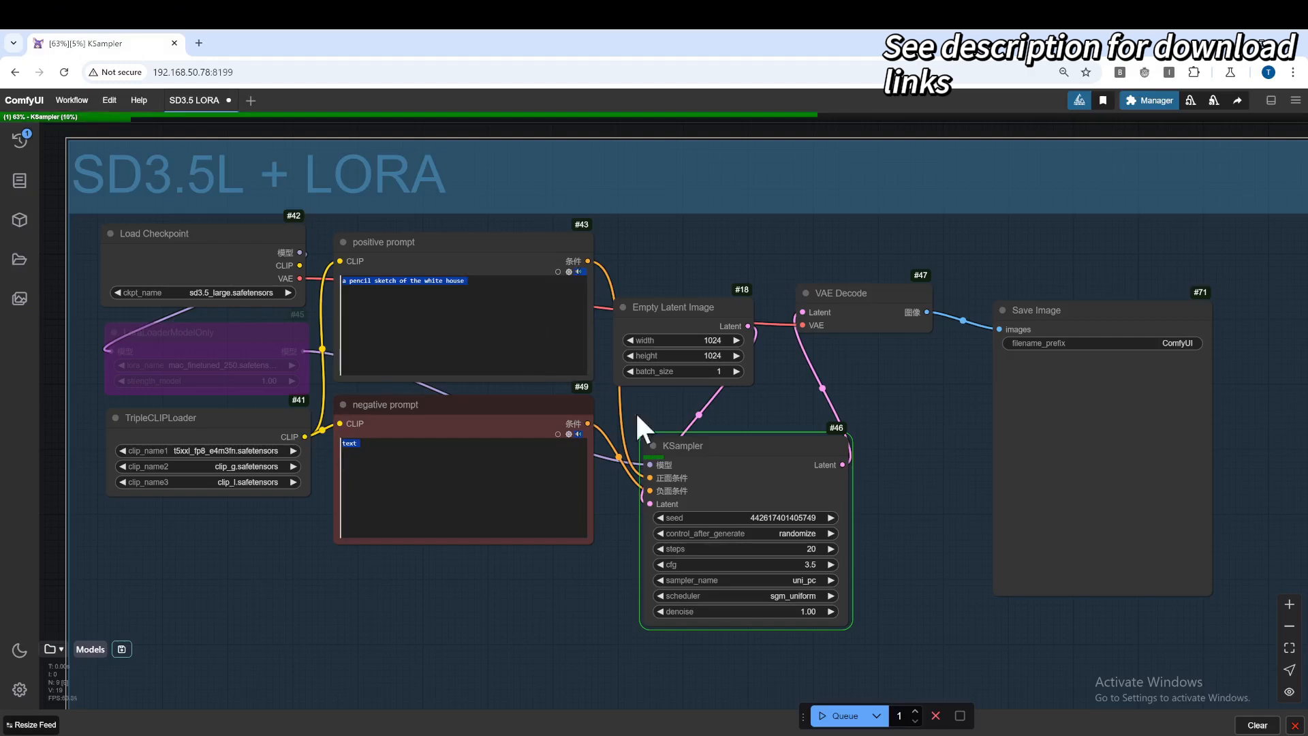
mouse_move(872, 611)
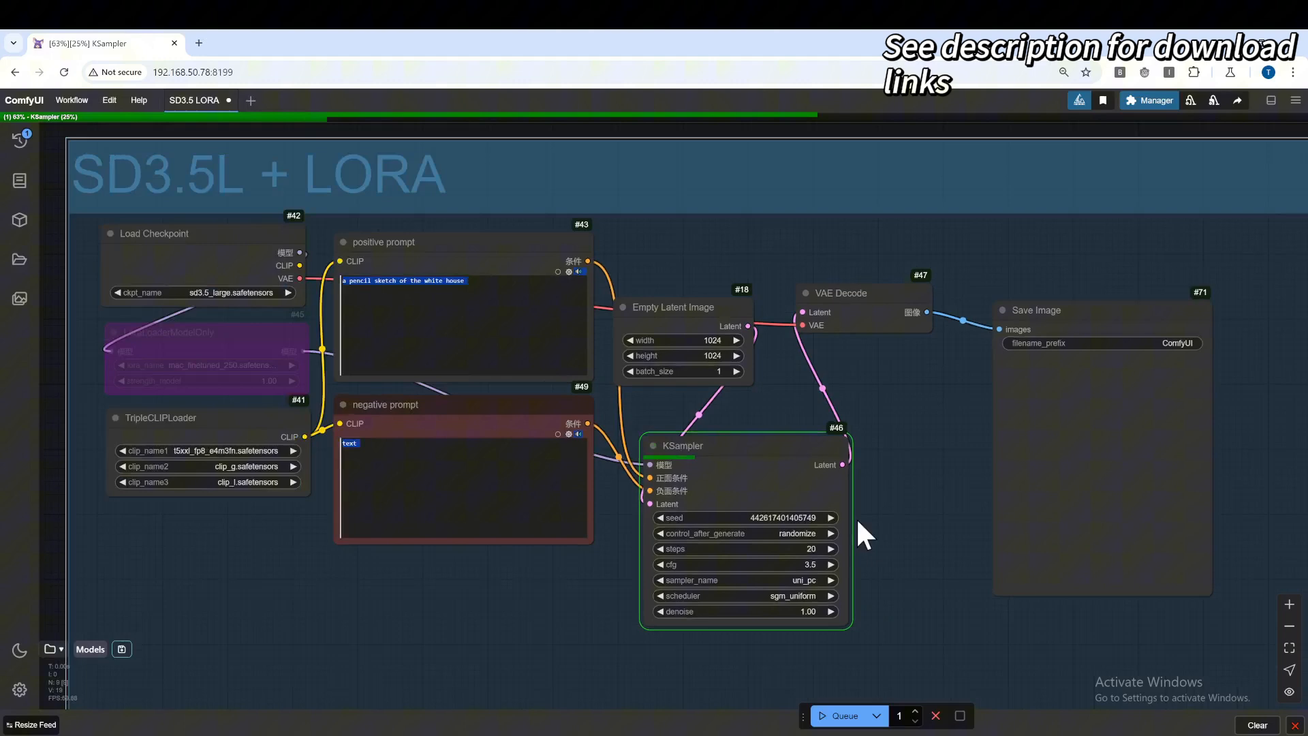
mouse_move(899, 491)
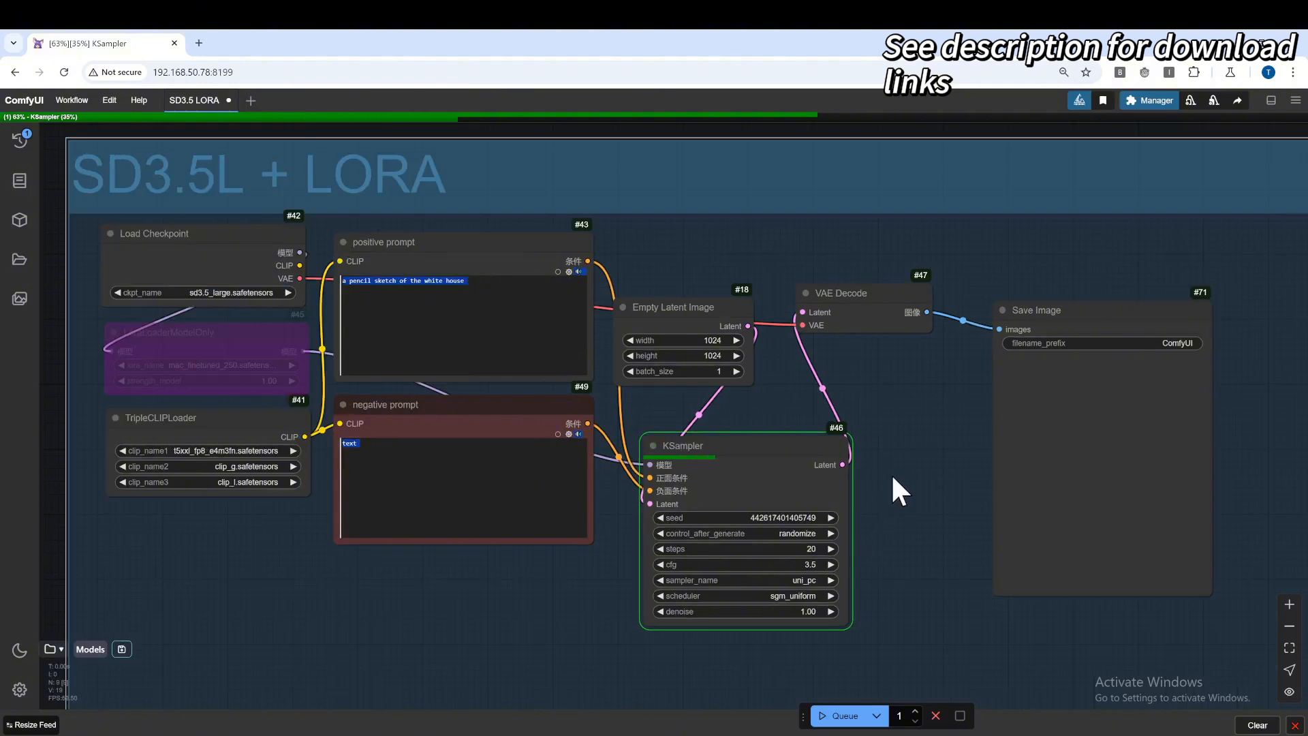
left_click(1270, 101)
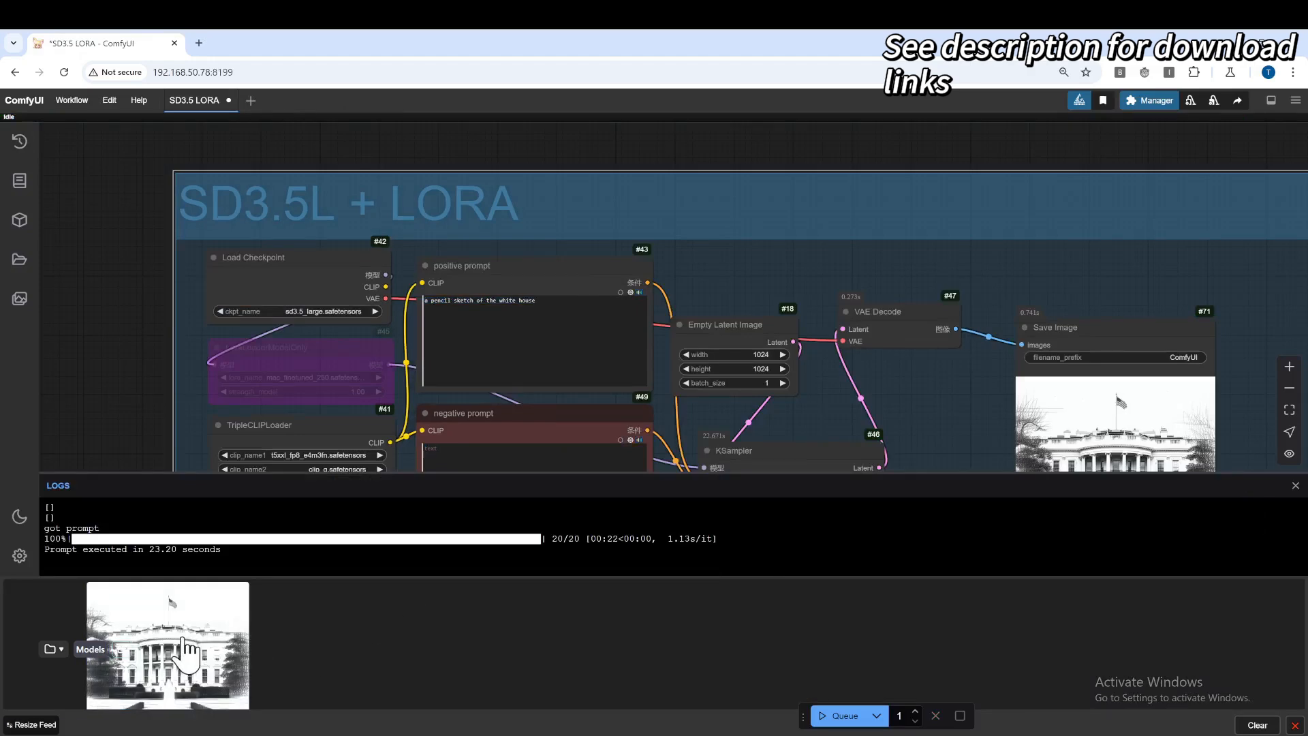
left_click(184, 651)
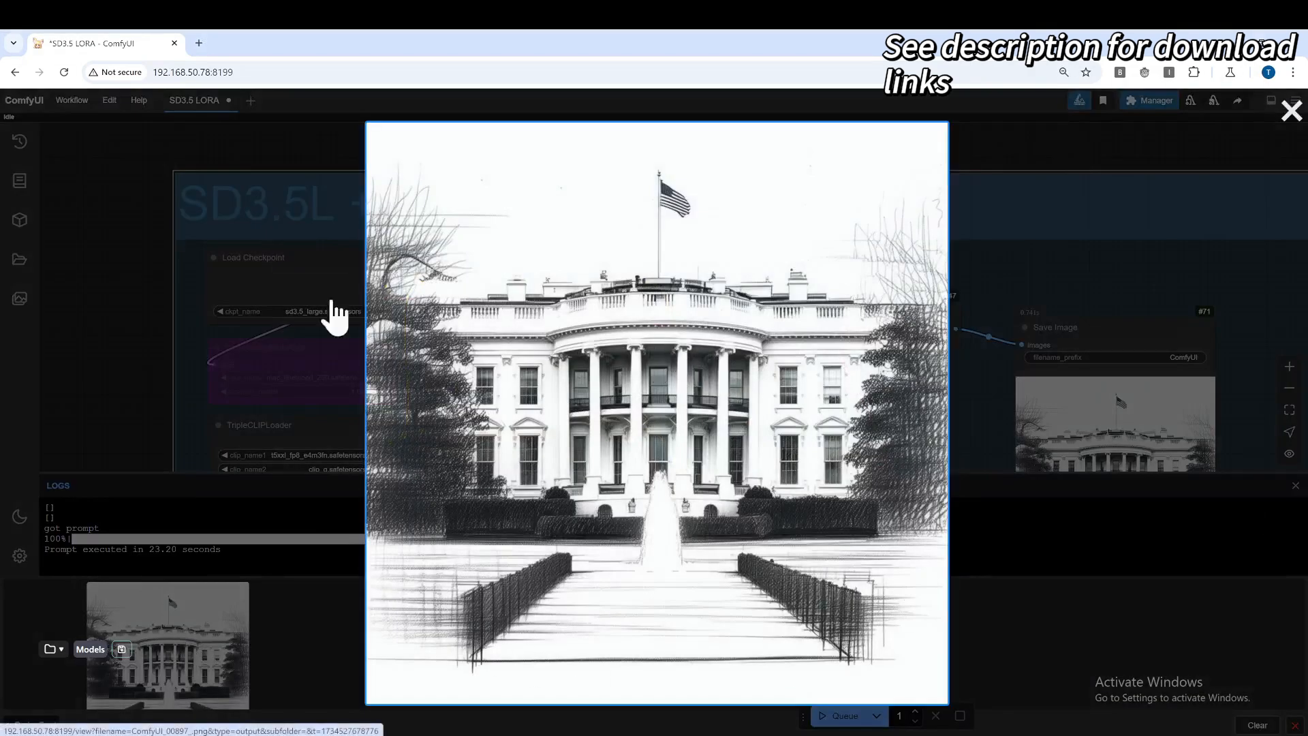
mouse_move(595, 254)
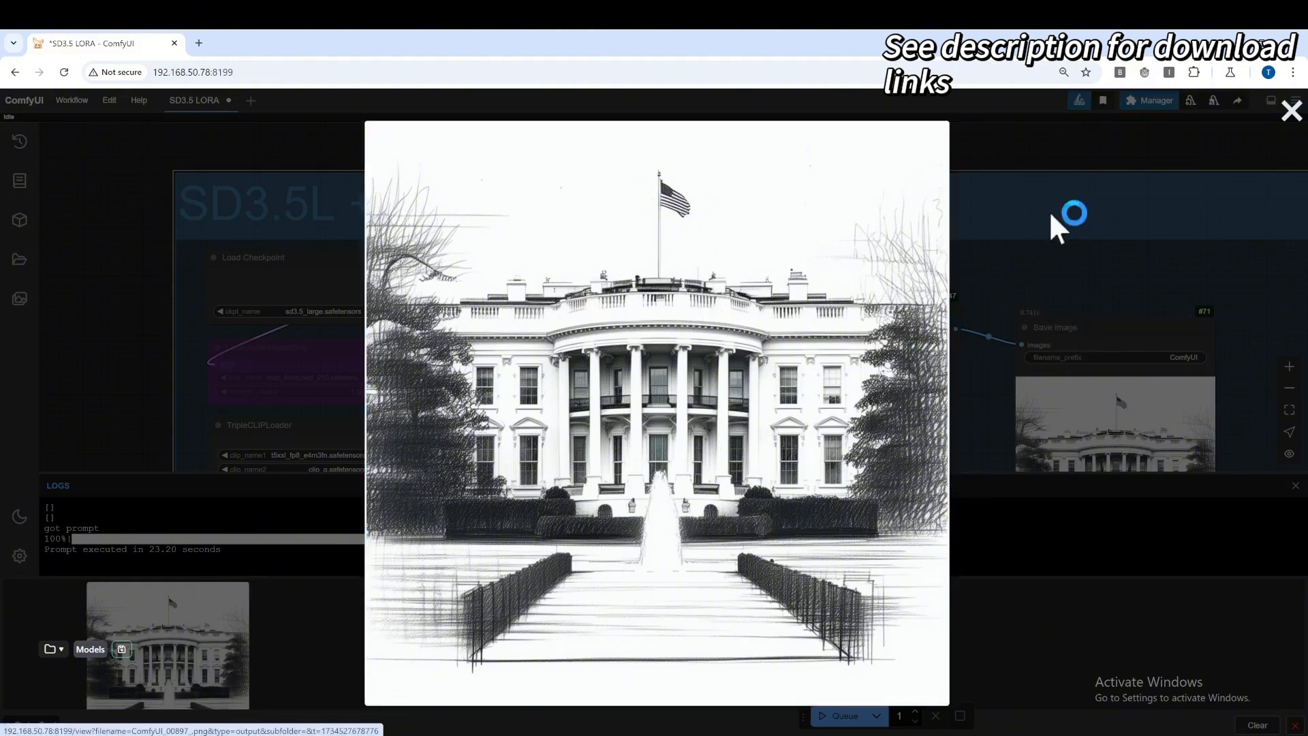
left_click(1290, 111)
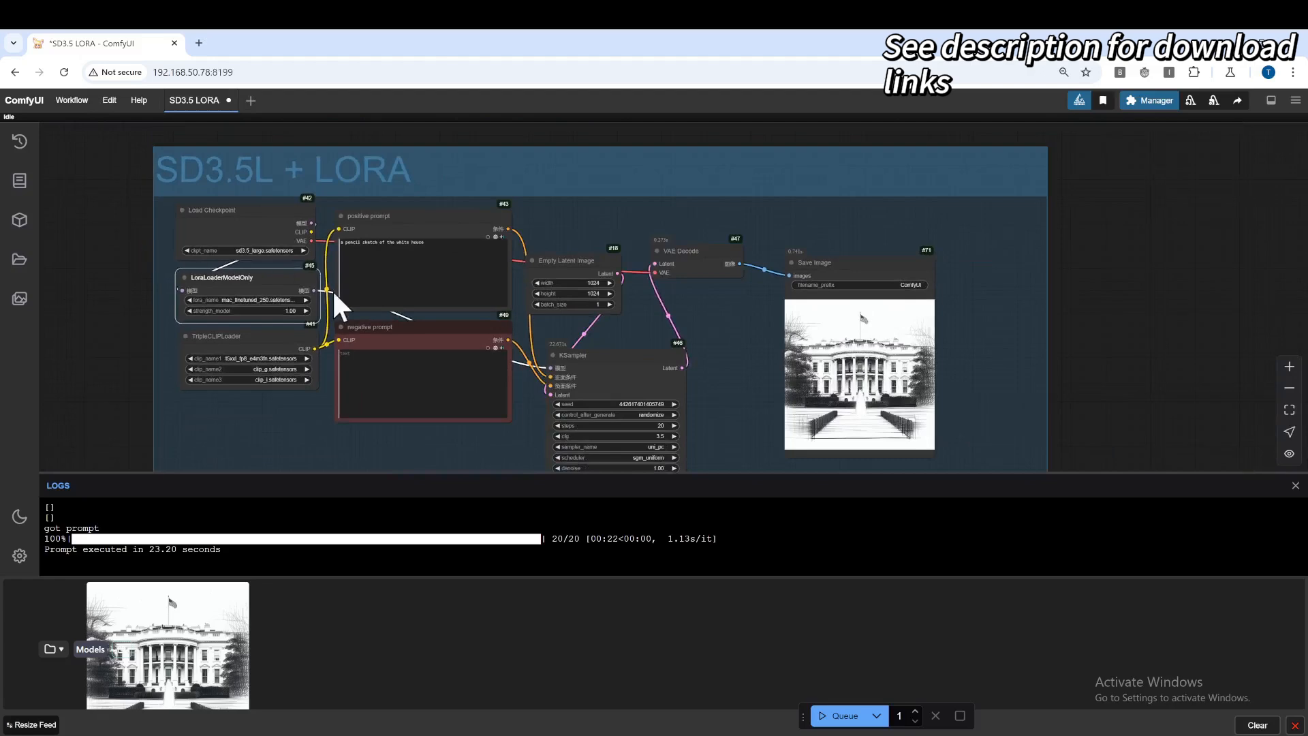
left_click(842, 734)
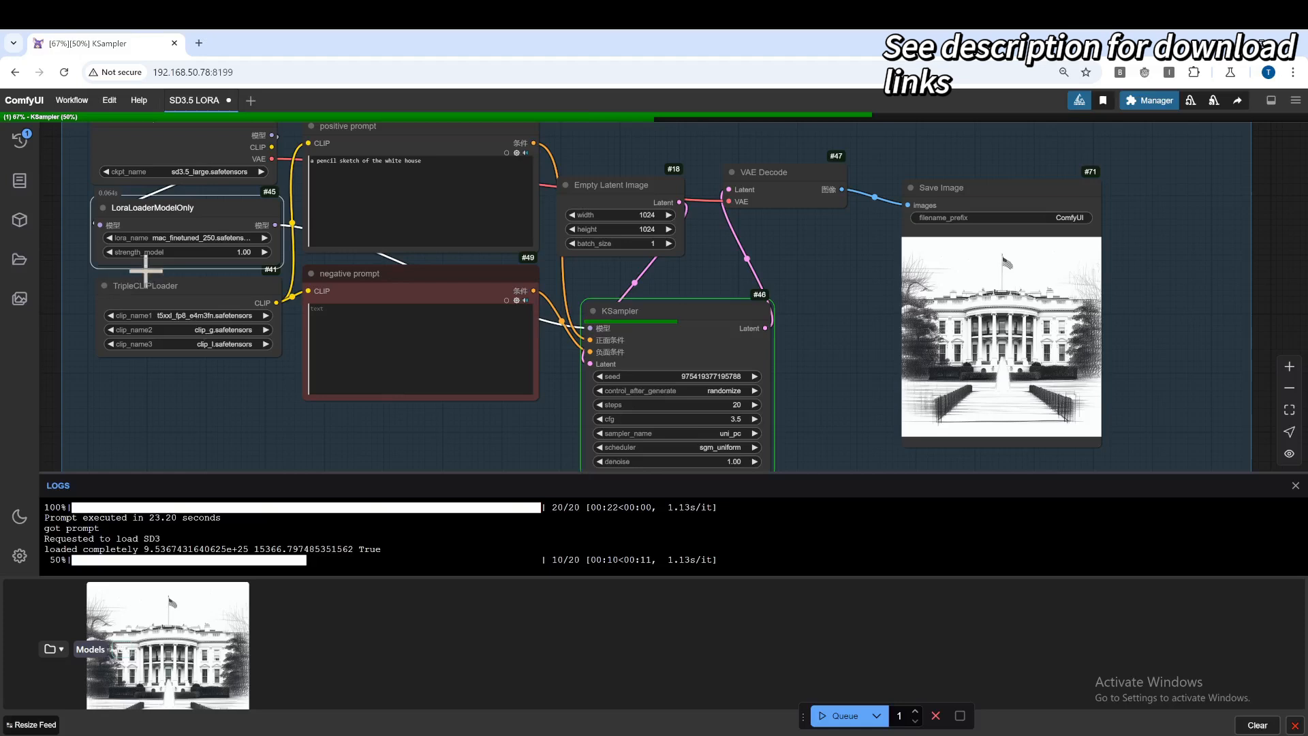
mouse_move(180, 227)
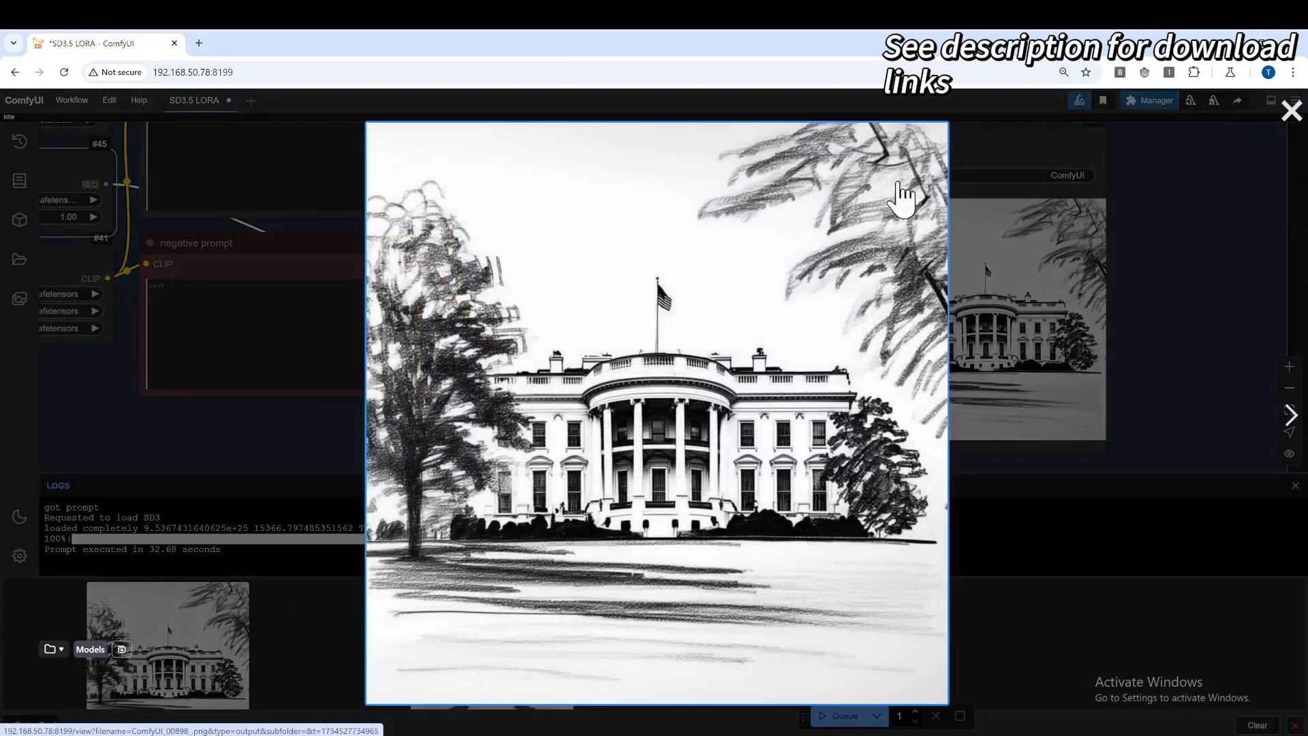
mouse_move(493, 574)
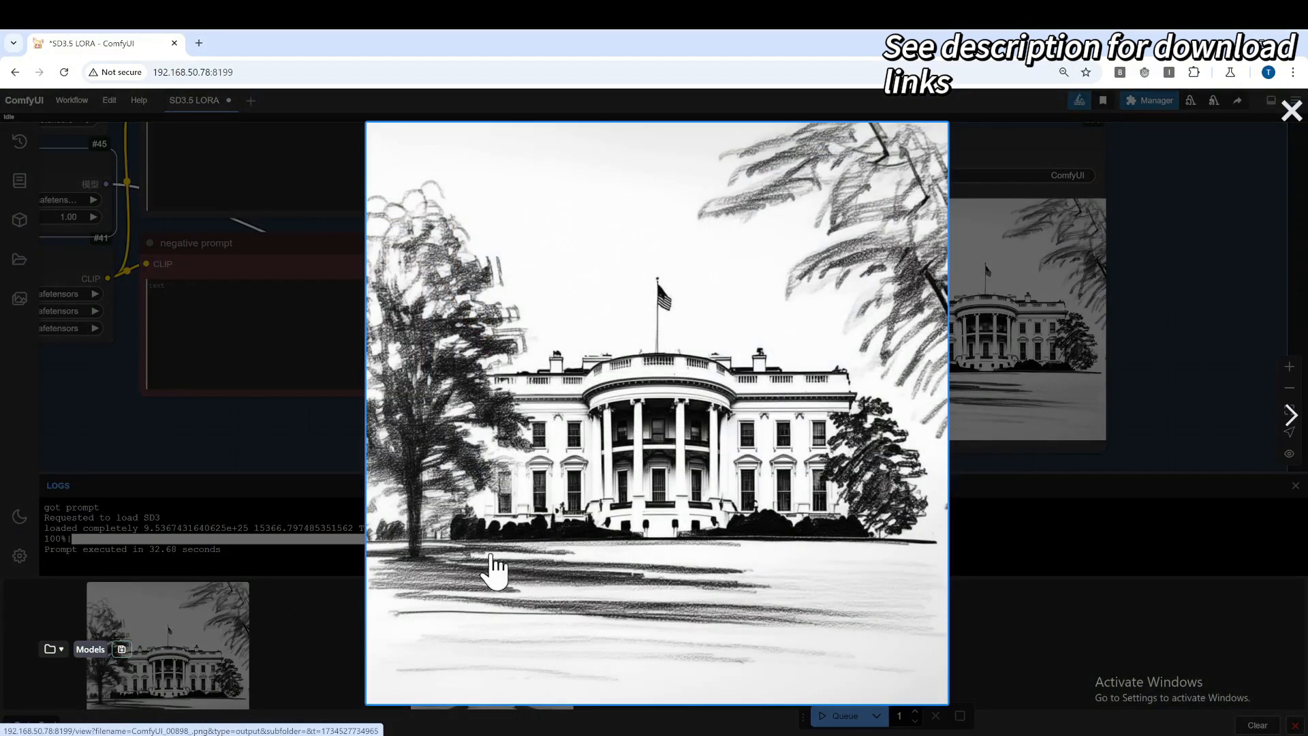
mouse_move(753, 343)
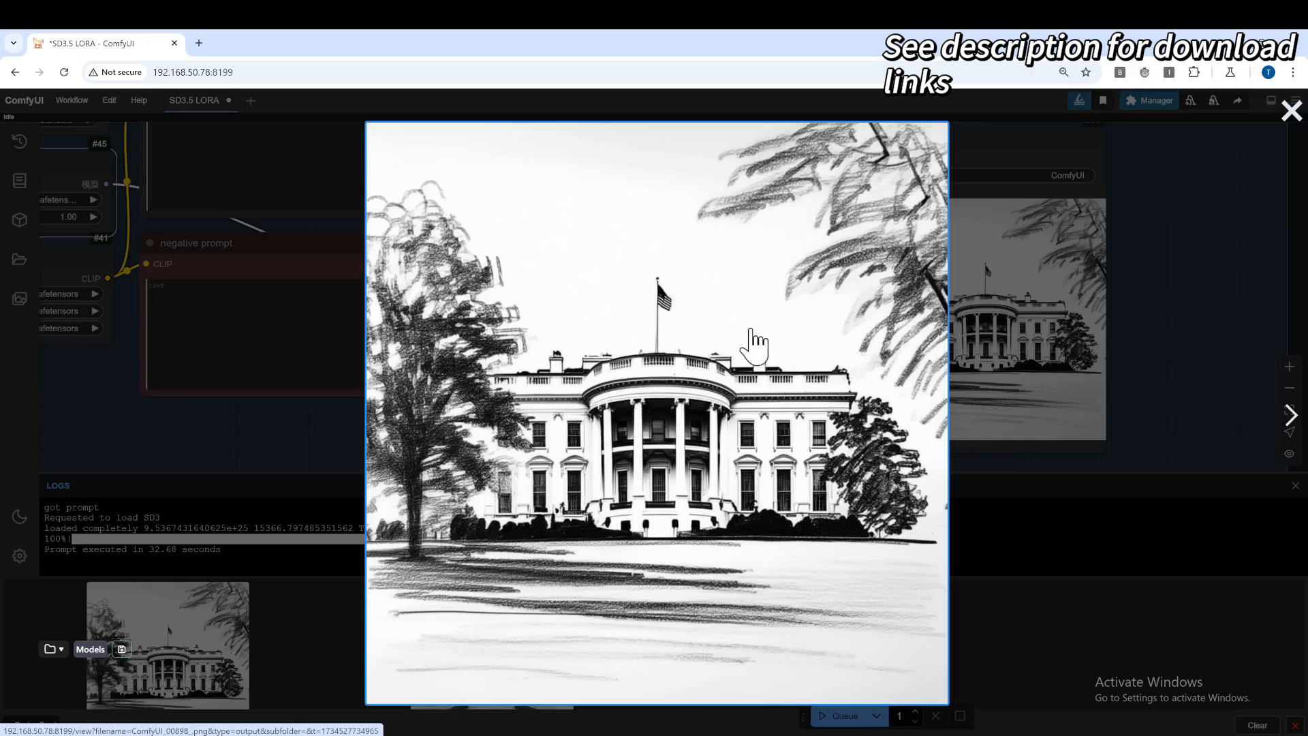
mouse_move(864, 328)
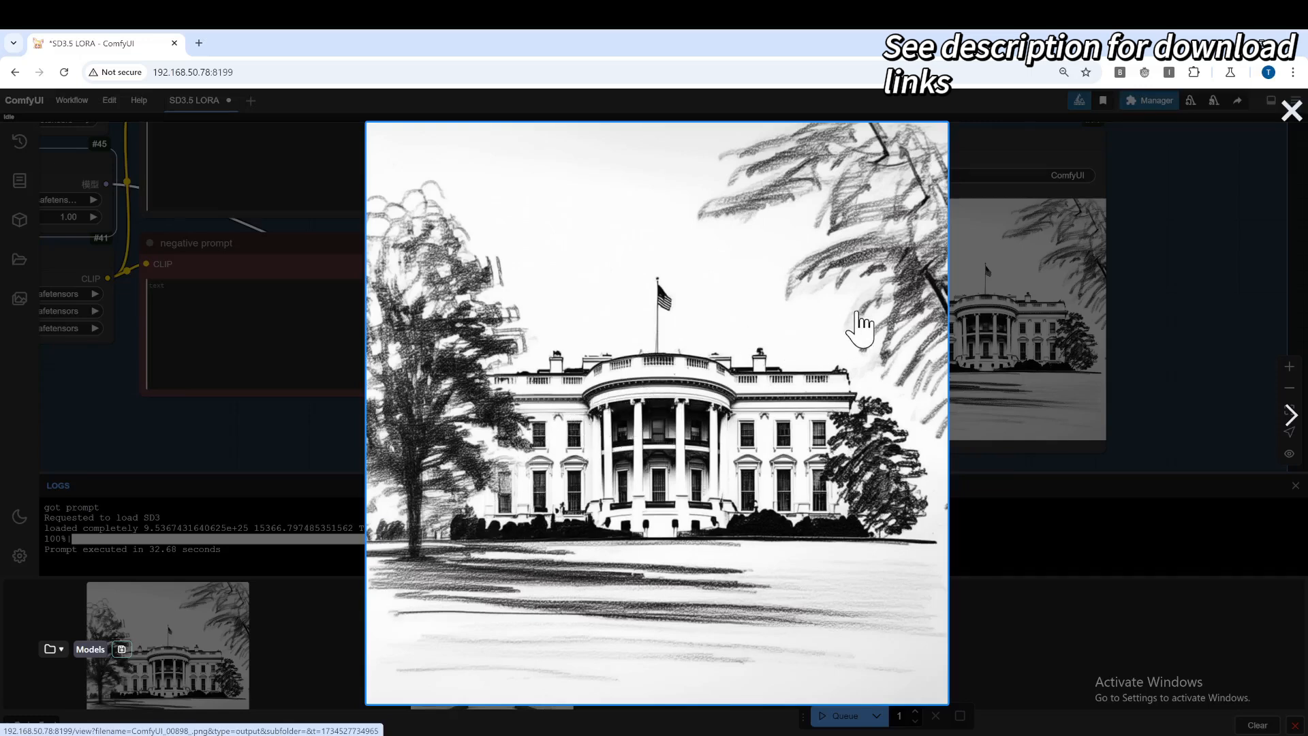
mouse_move(272, 440)
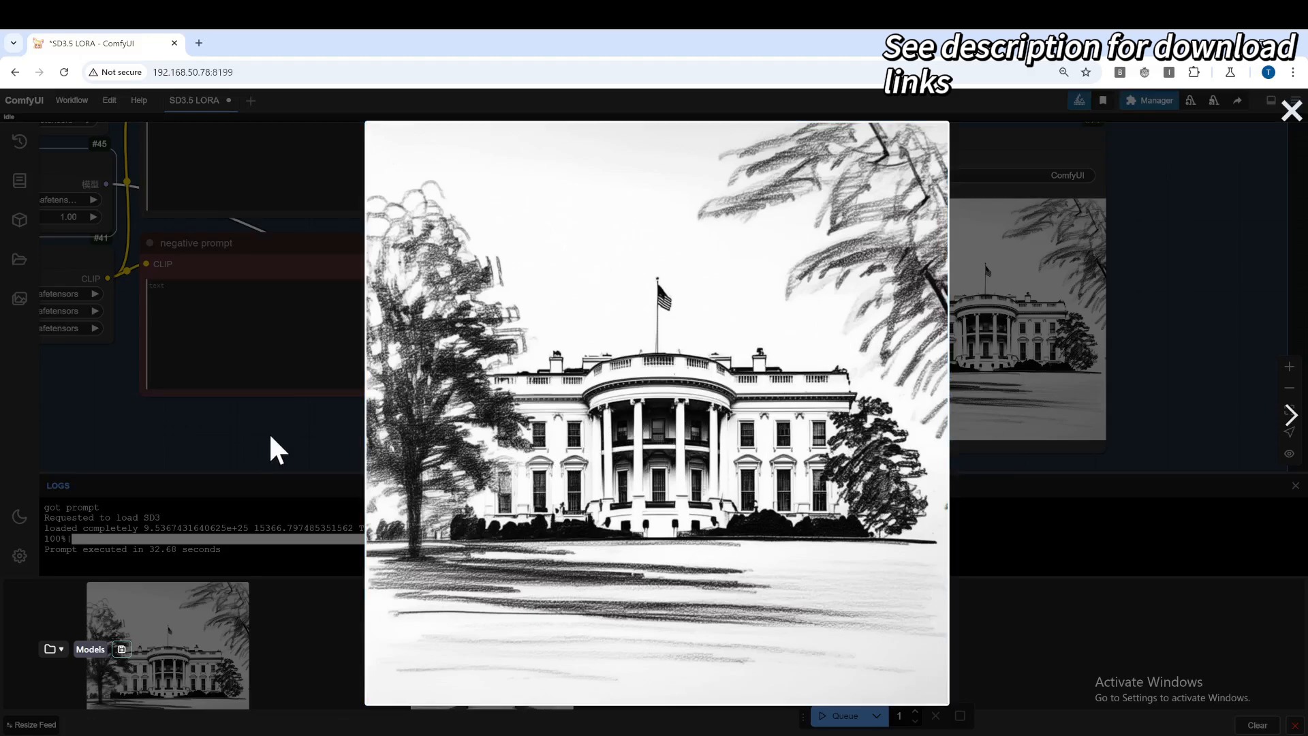
Close the enlarged 250-step LoRA White House sketch preview.
left_click(1291, 110)
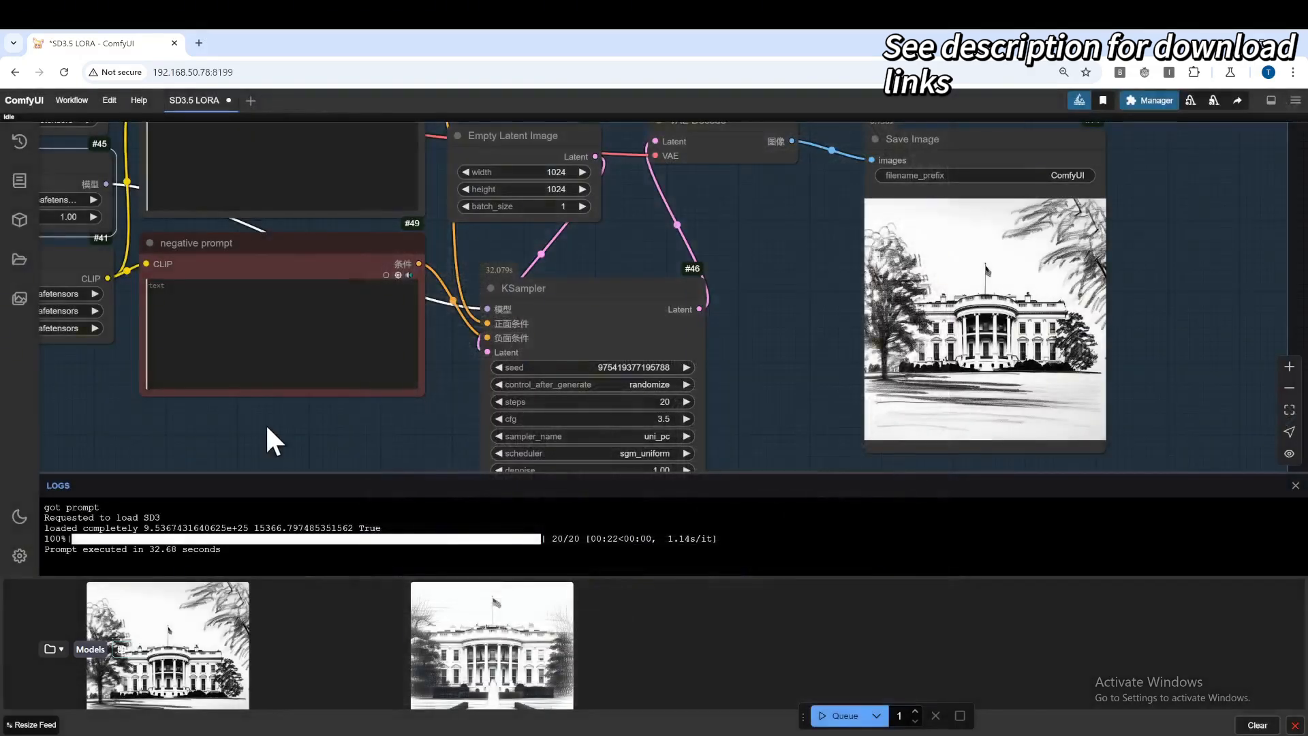
Switch the LoRA loader to mac_shouxin_500.safetensors, queue a render, and view the result enlarged.
left_click_drag(275, 438, 371, 421)
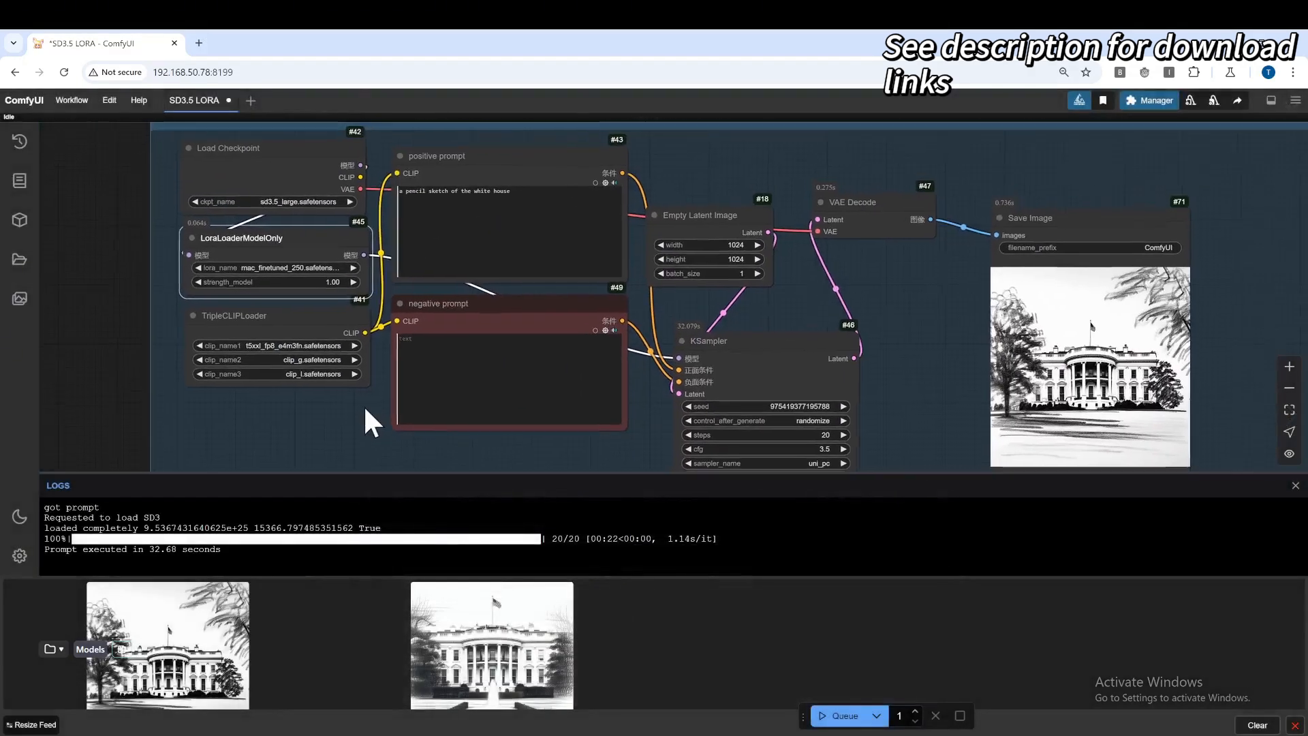
left_click(275, 267)
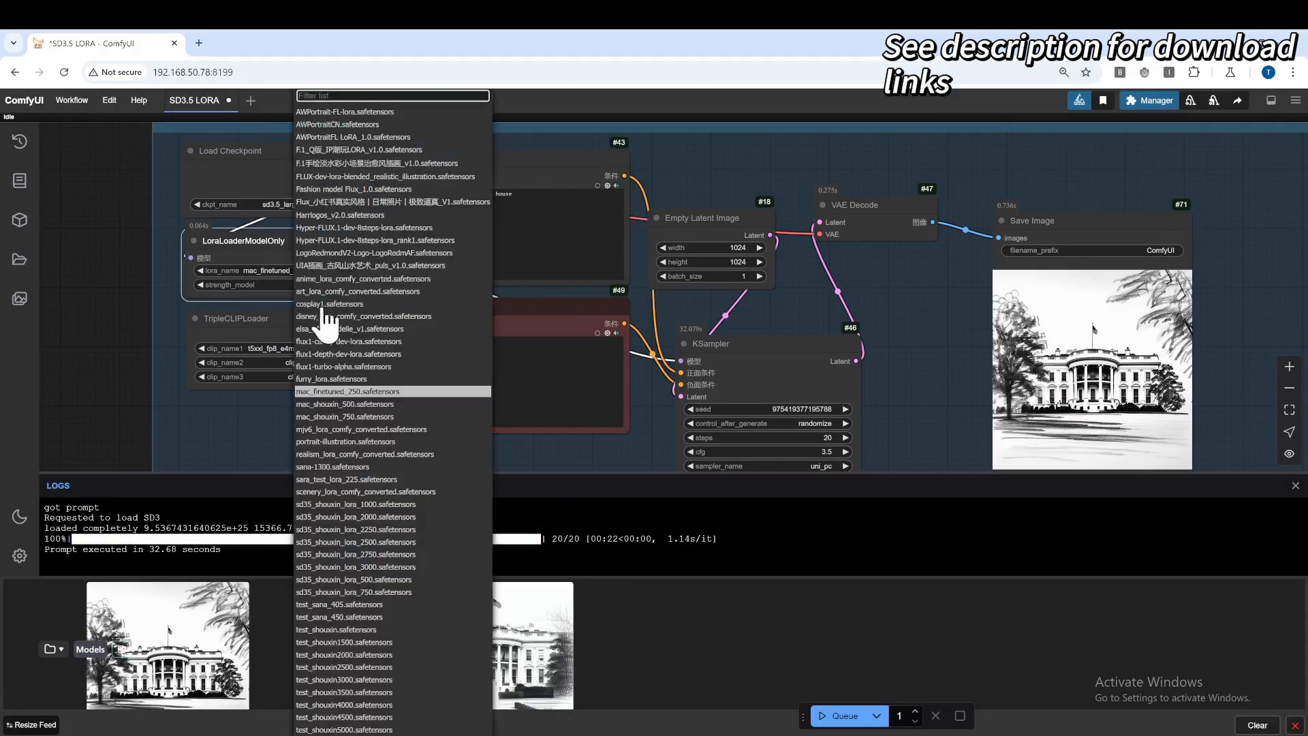
left_click(344, 416)
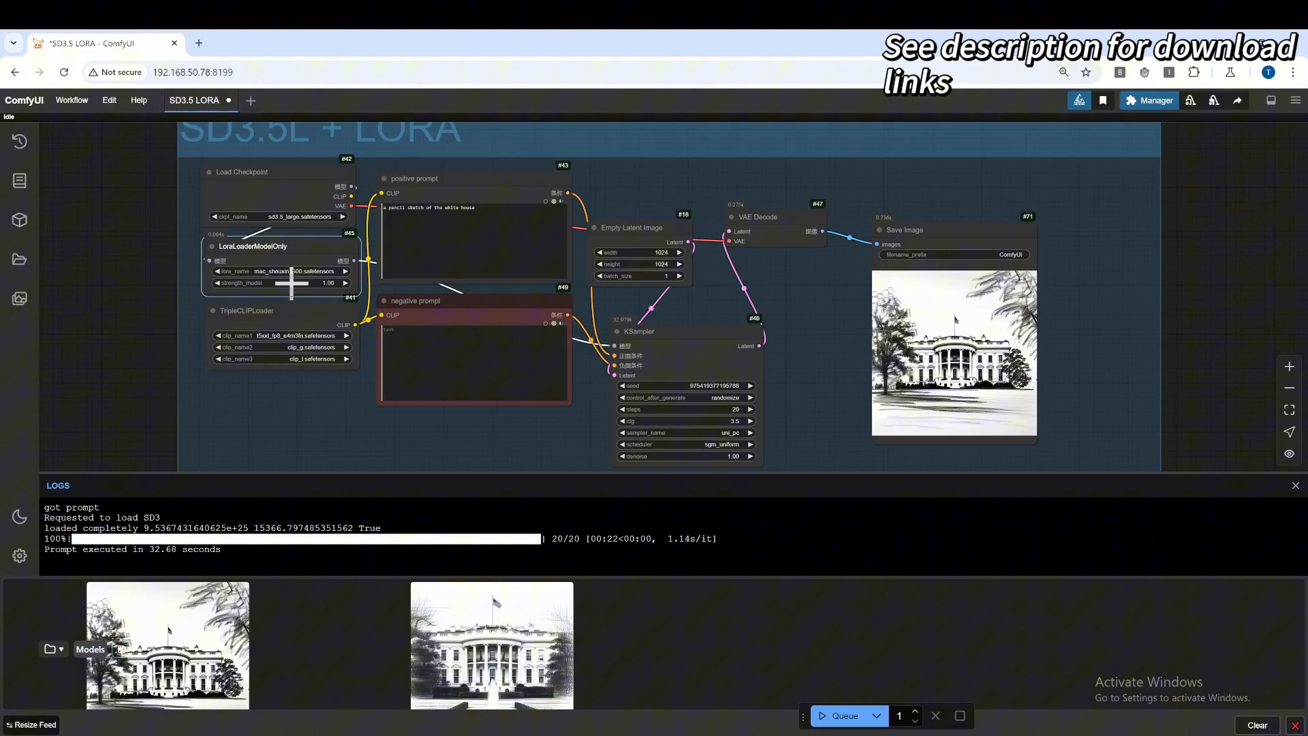
left_click(845, 734)
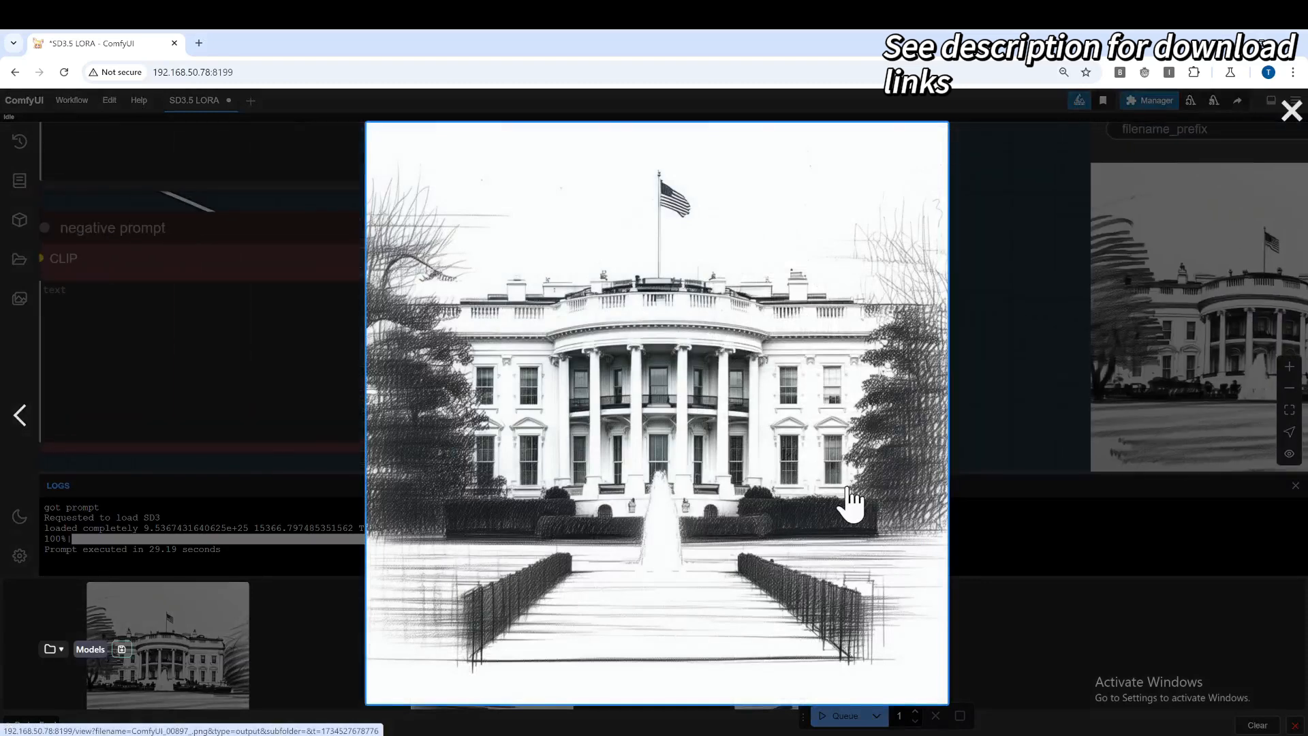
left_click(1297, 414)
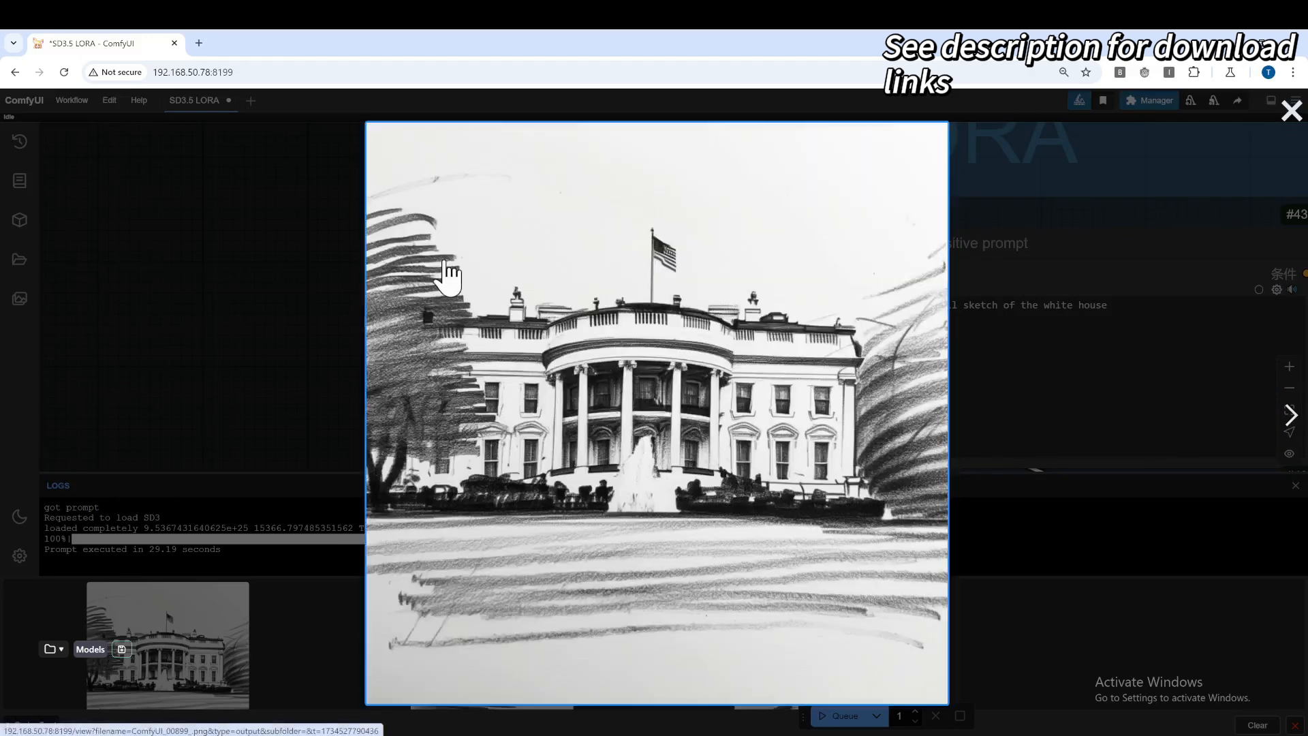
mouse_move(519, 605)
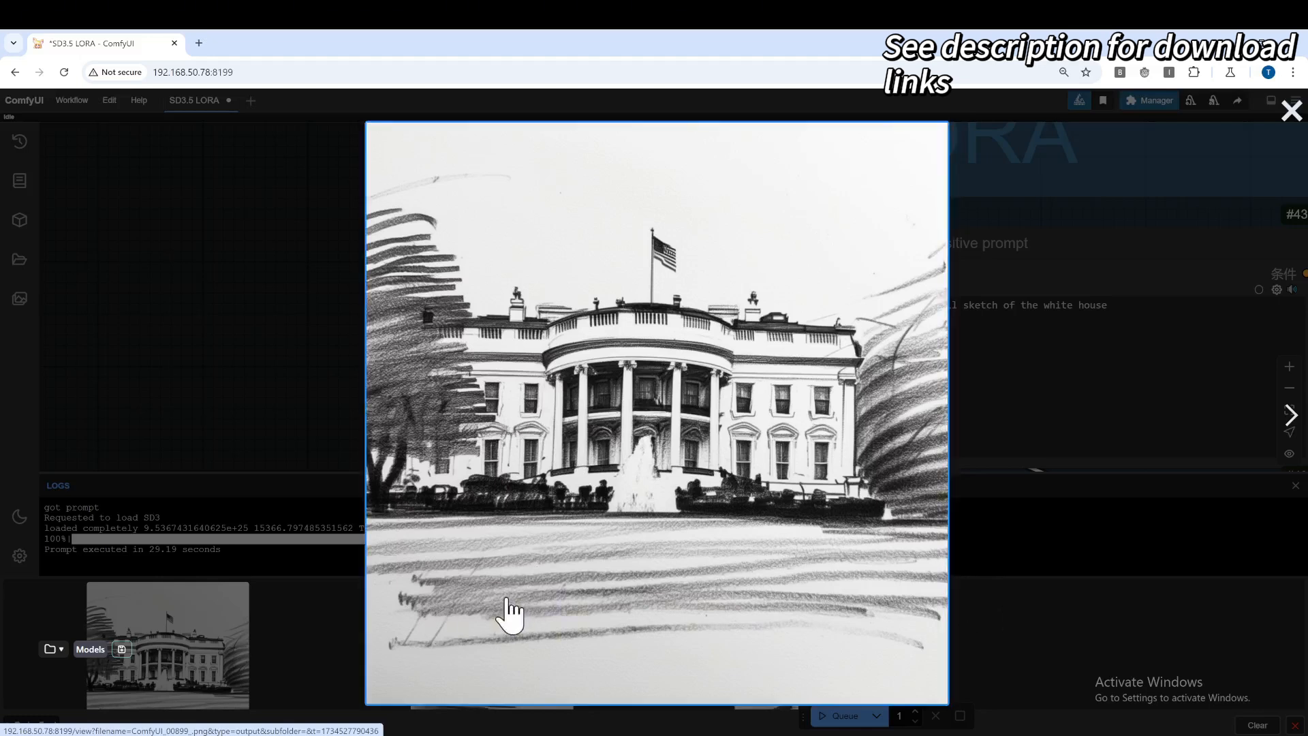
mouse_move(869, 616)
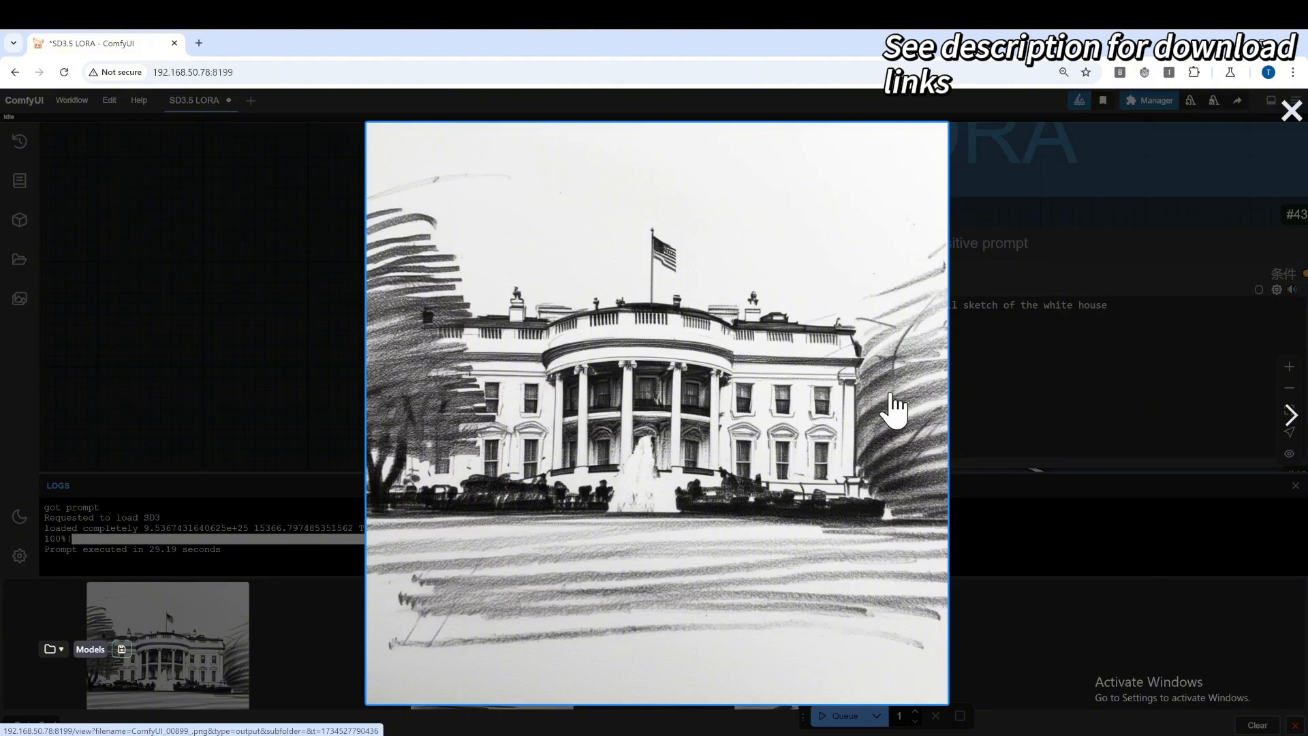
mouse_move(941, 393)
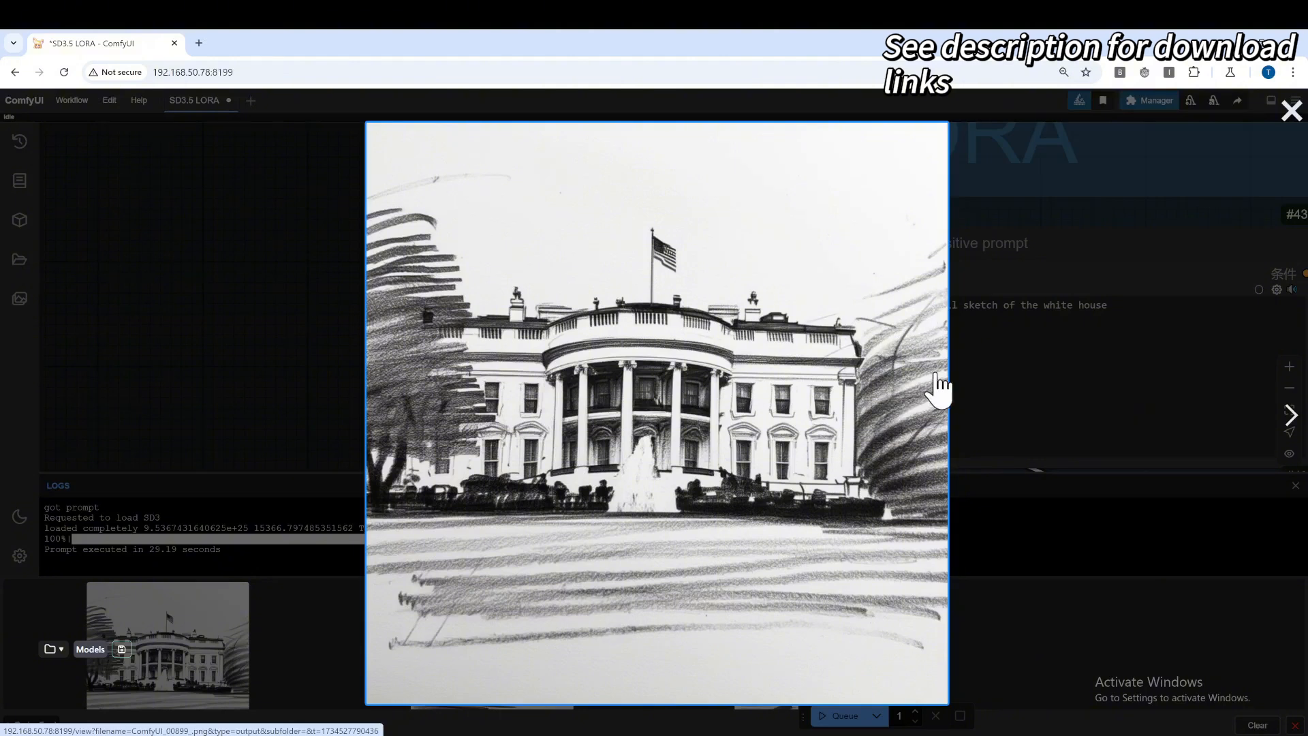
mouse_move(948, 392)
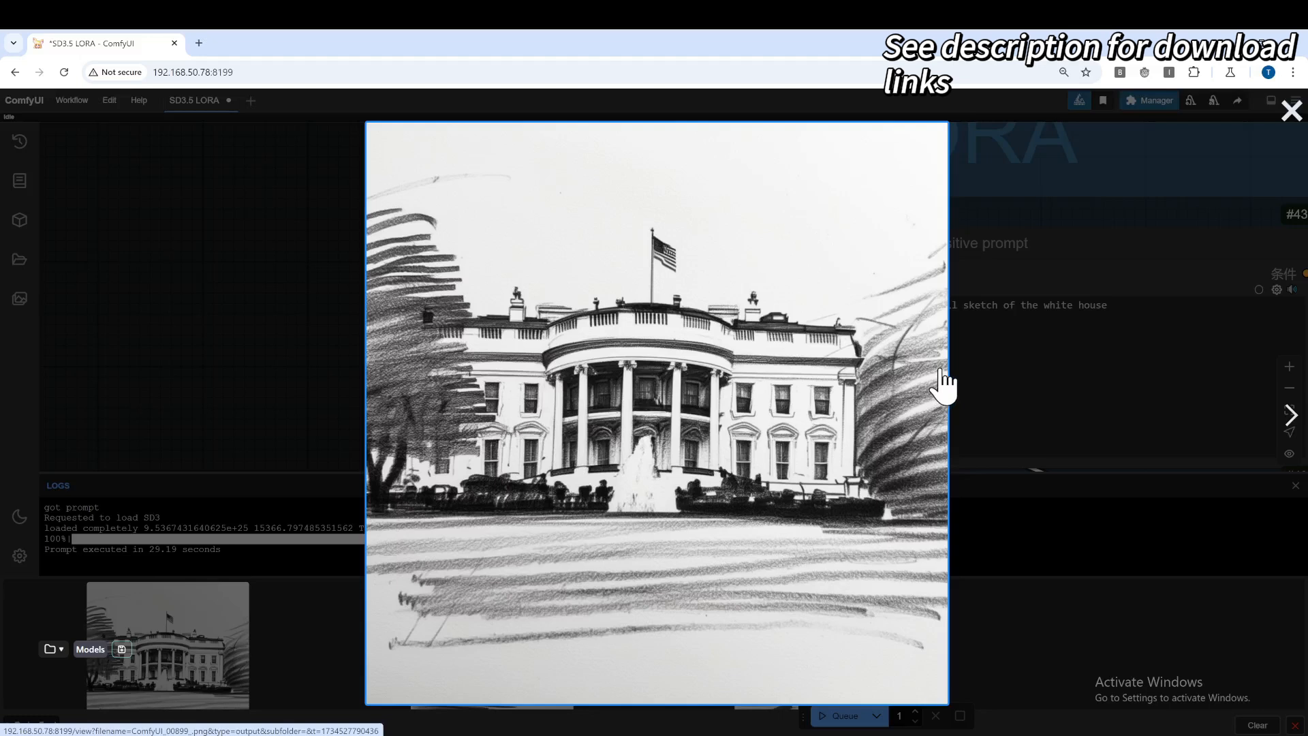
mouse_move(900, 555)
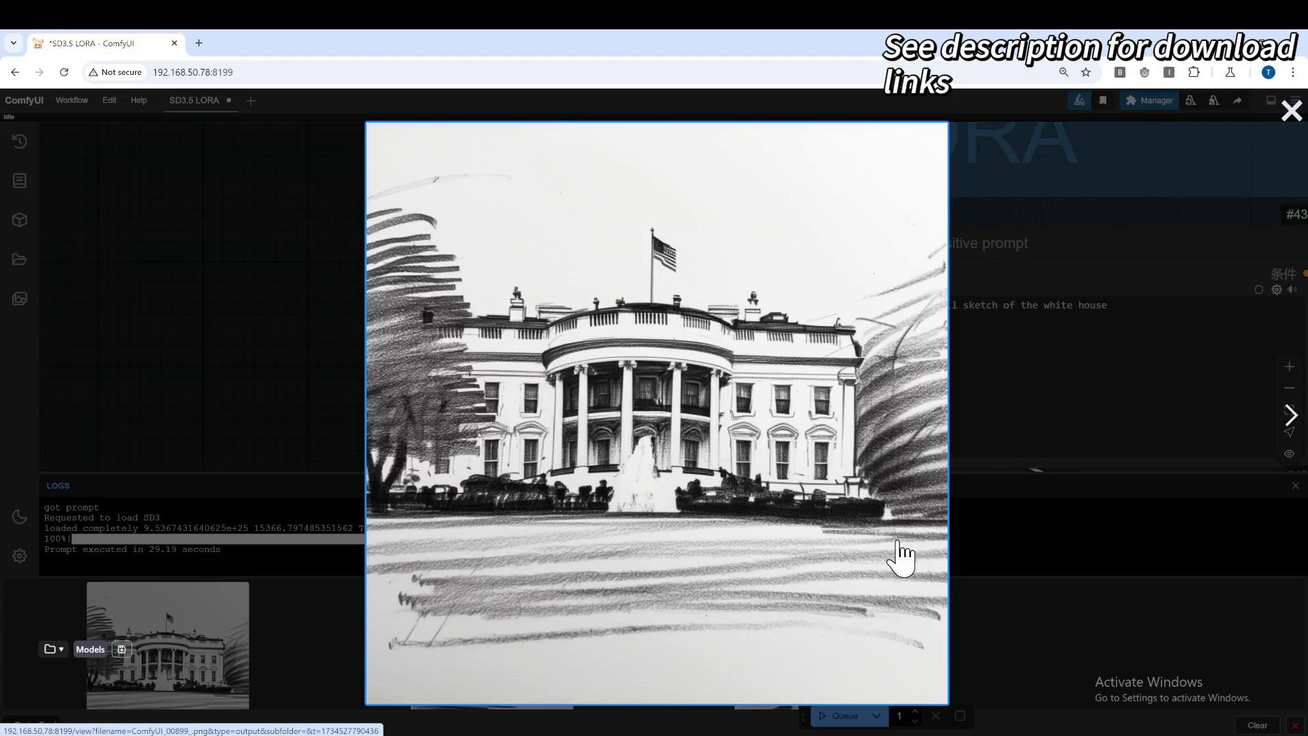
mouse_move(1018, 594)
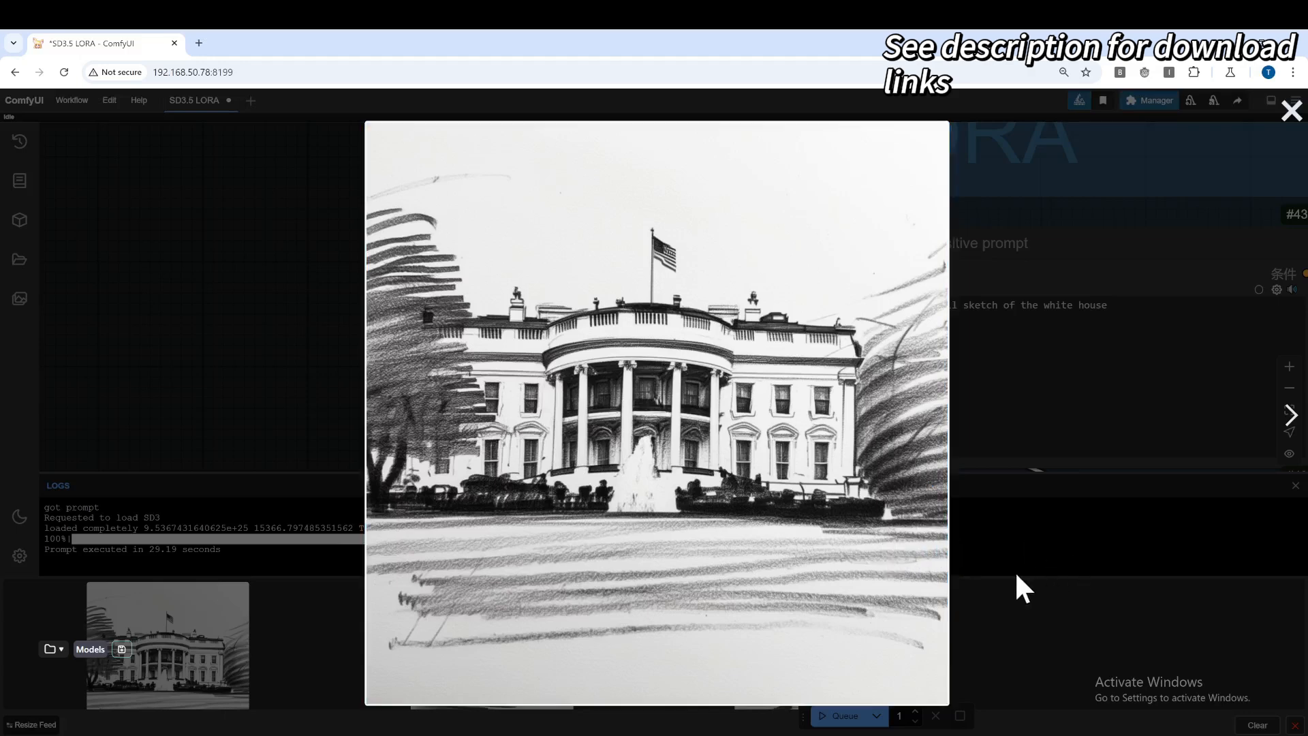
Close the enlarged 500-step LoRA sketch, leaving three renders side by side.
left_click(1292, 111)
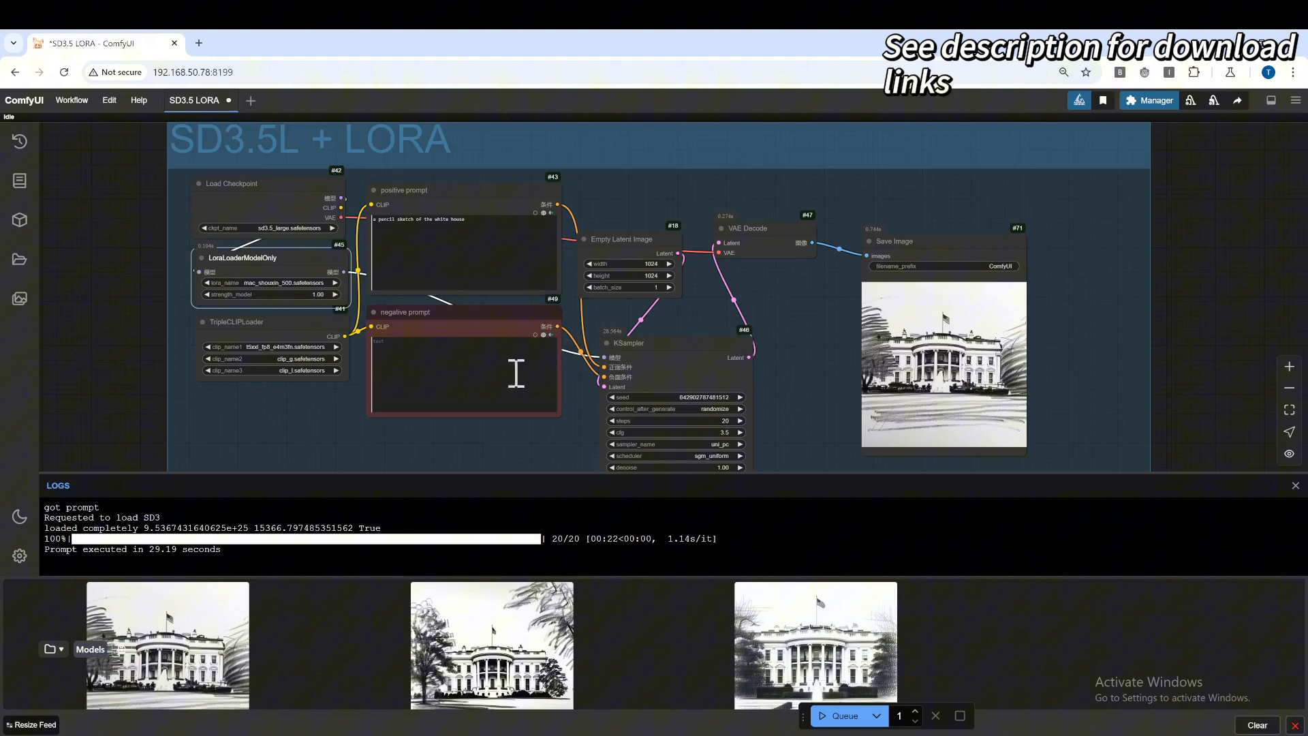
mouse_move(1049, 670)
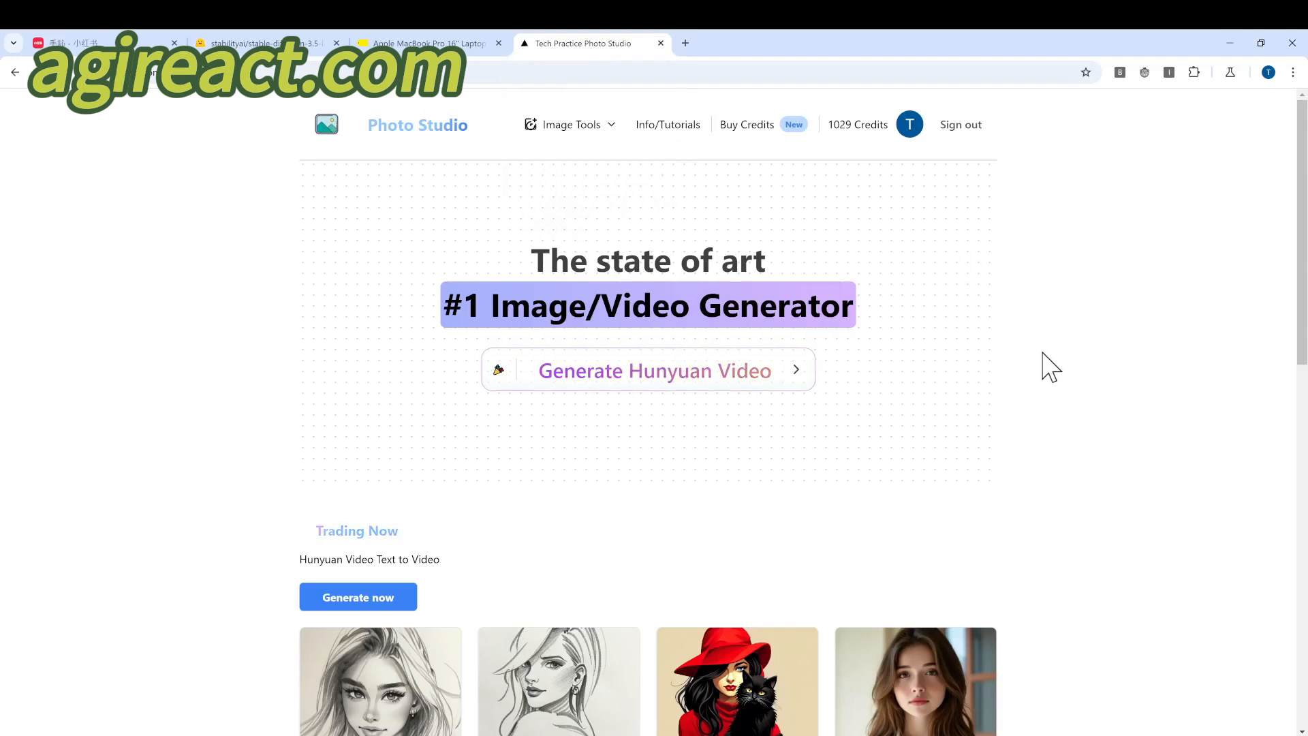
Scroll the Photo Studio home page and choose the Pencil Art (SD3.5) card.
scroll("down", 3)
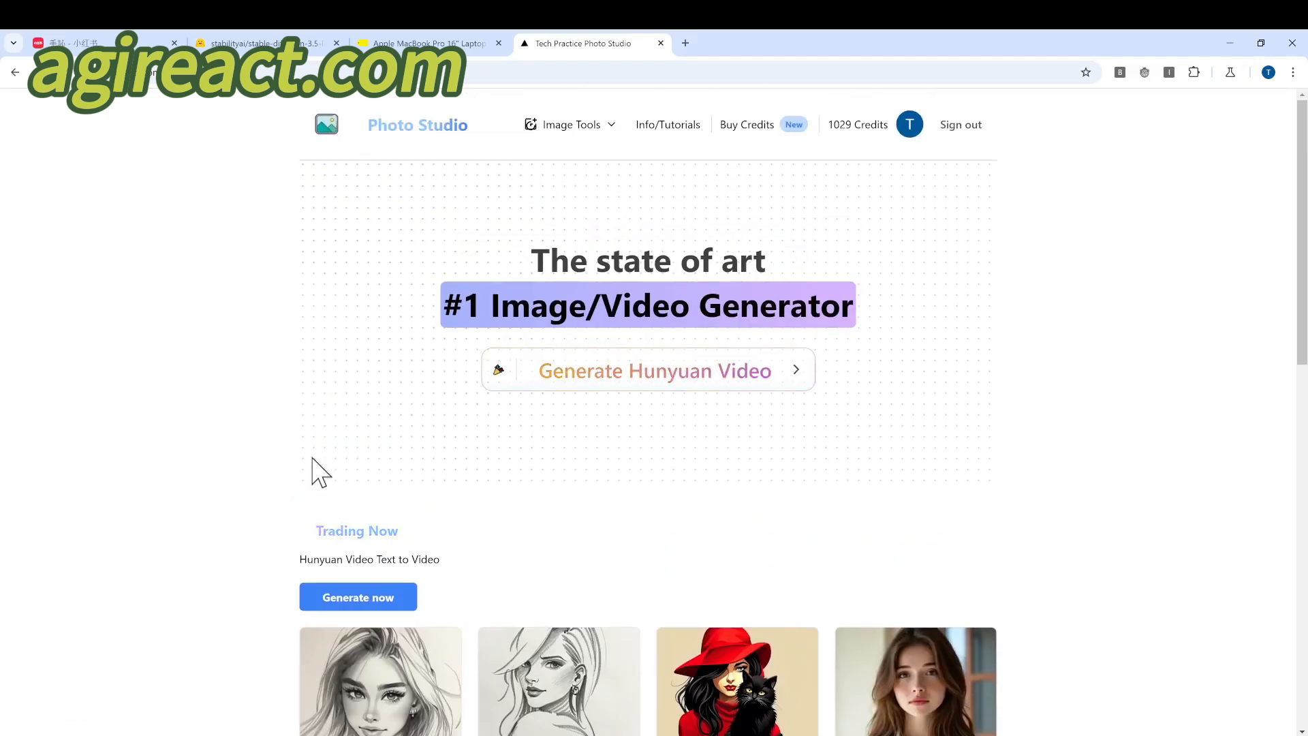
scroll("down", 3)
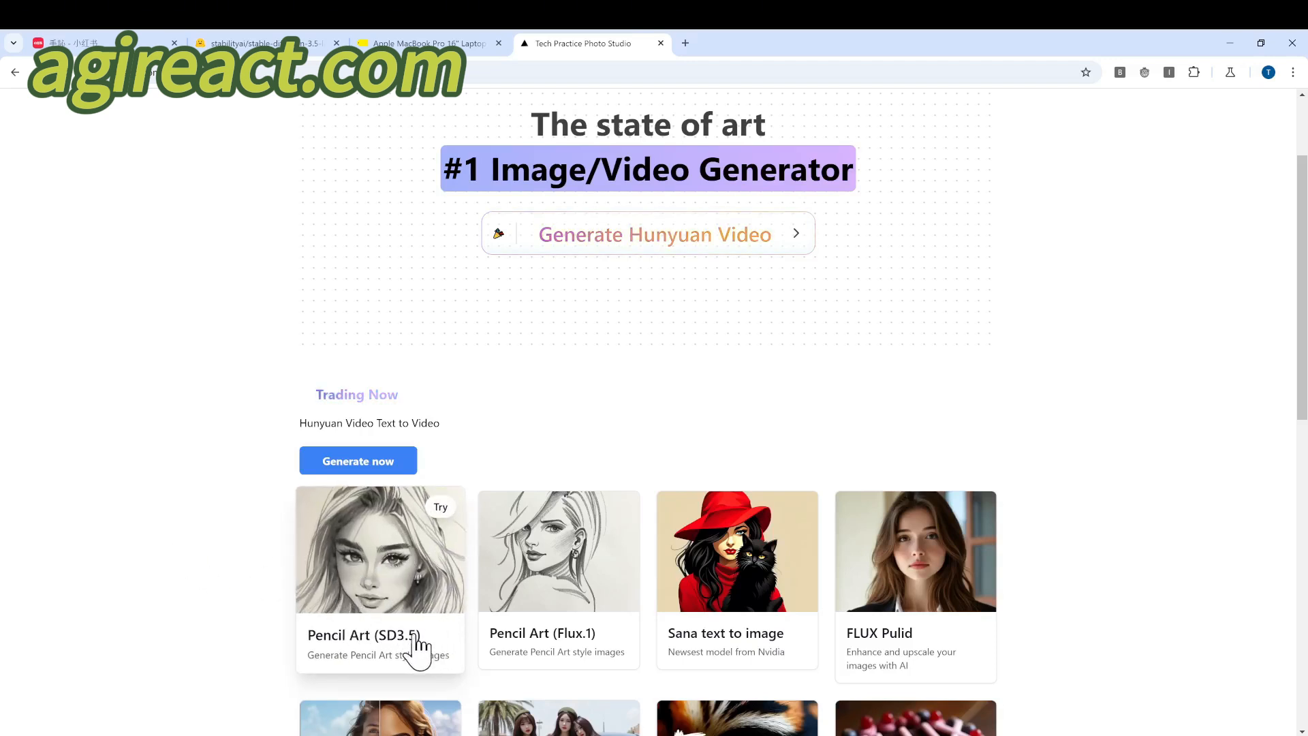
mouse_move(372, 619)
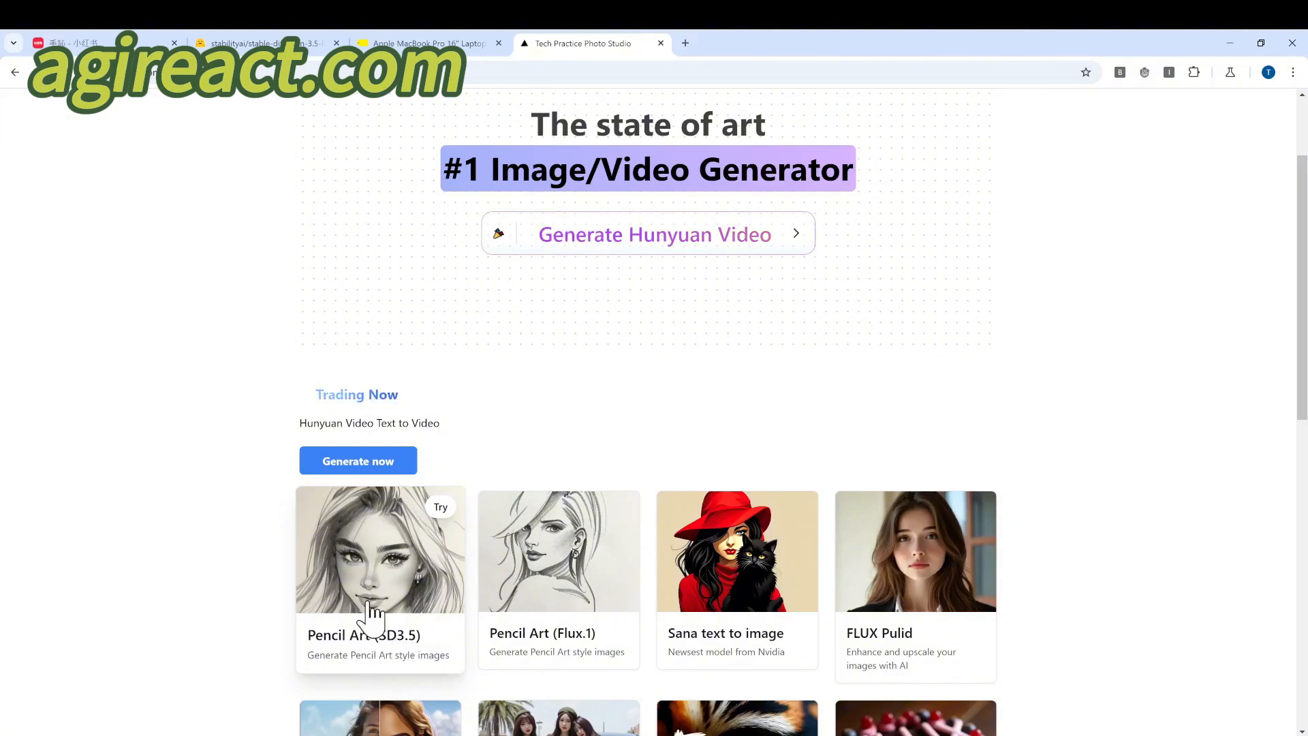
left_click(380, 550)
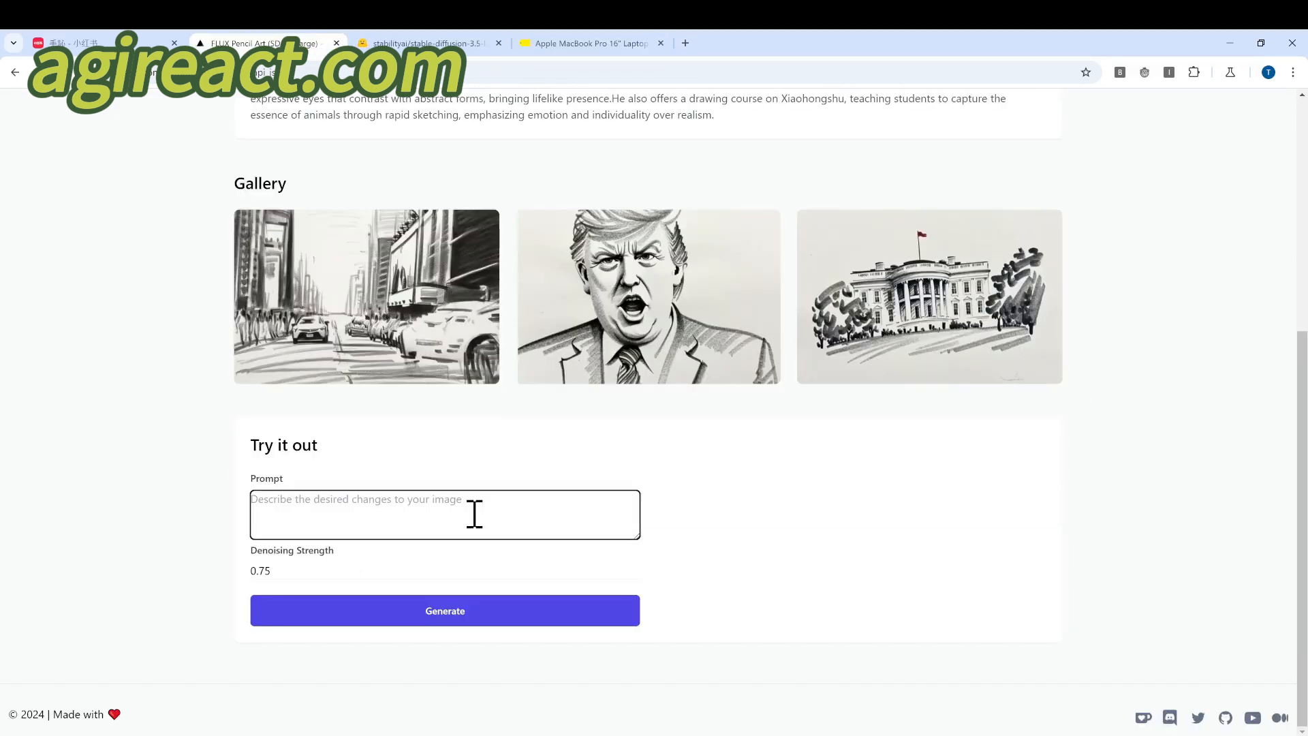
Submit the prompt 'tiger' and view the resulting pencil-sketch tiger.
type("tig")
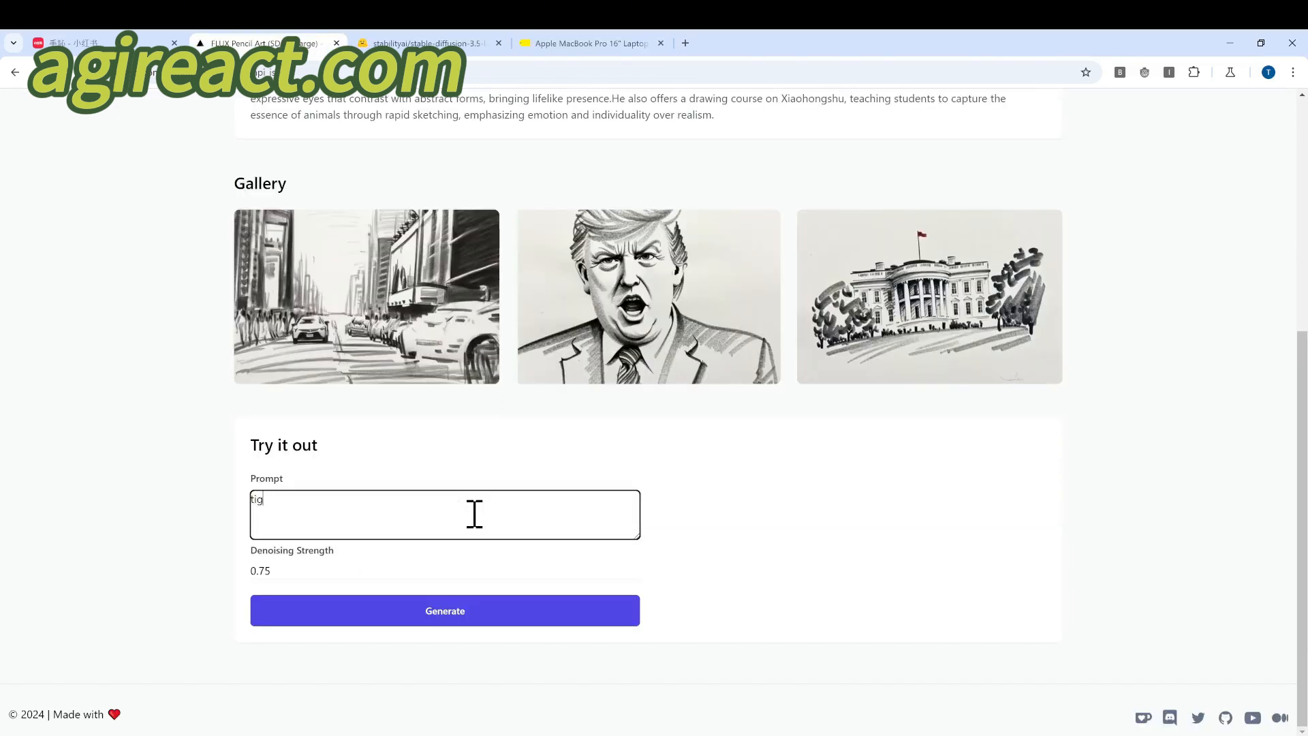
left_click(445, 610)
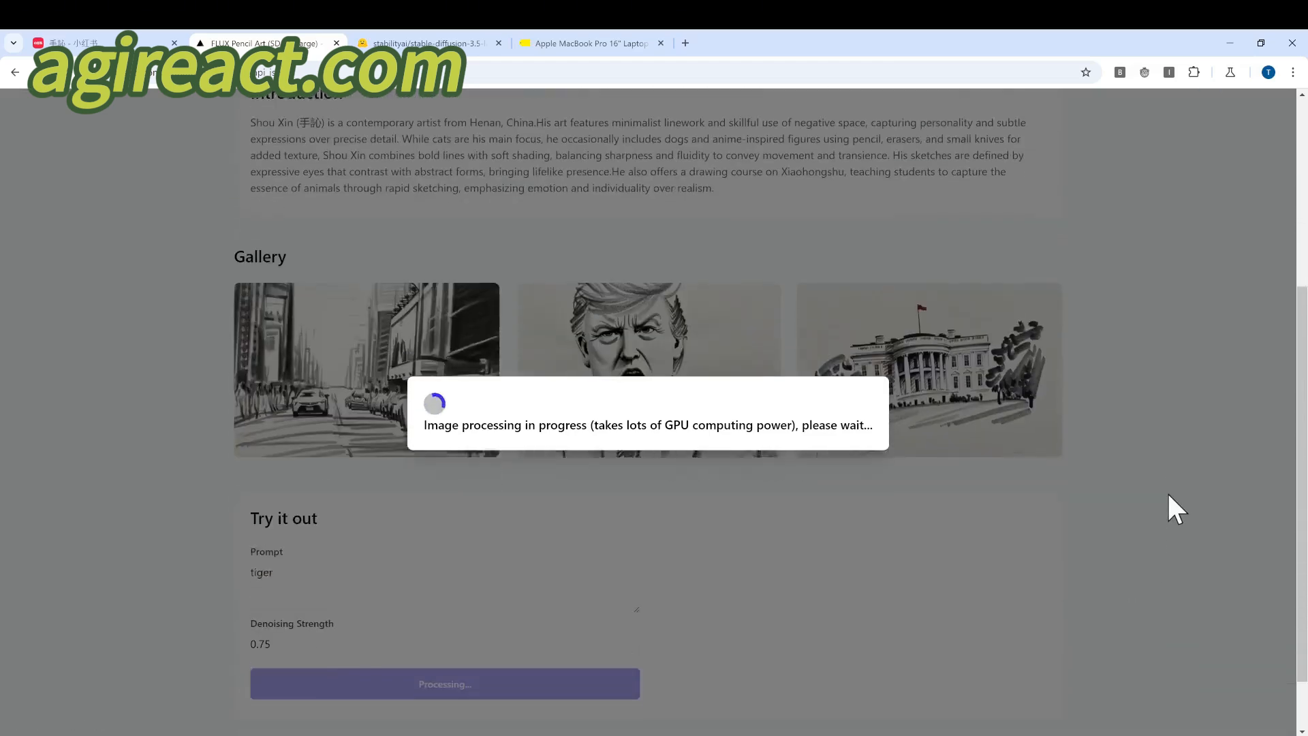
scroll("down", 3)
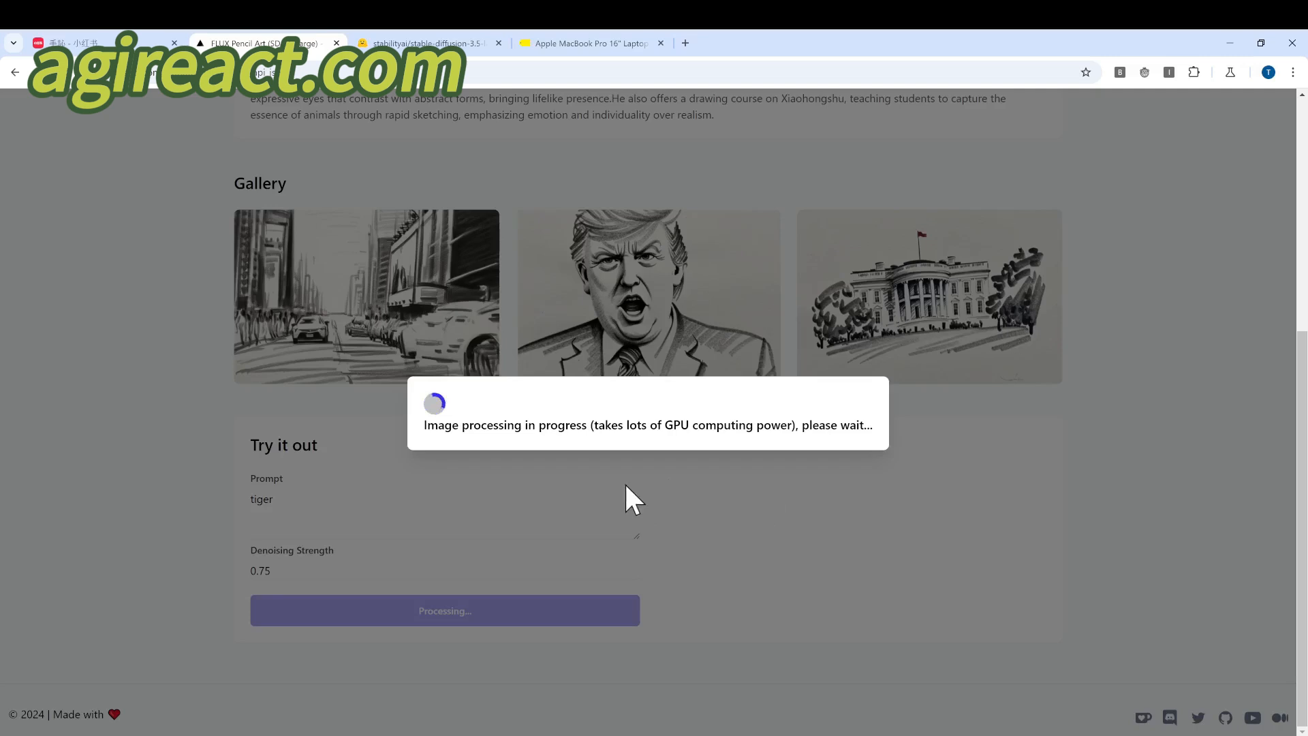
mouse_move(858, 501)
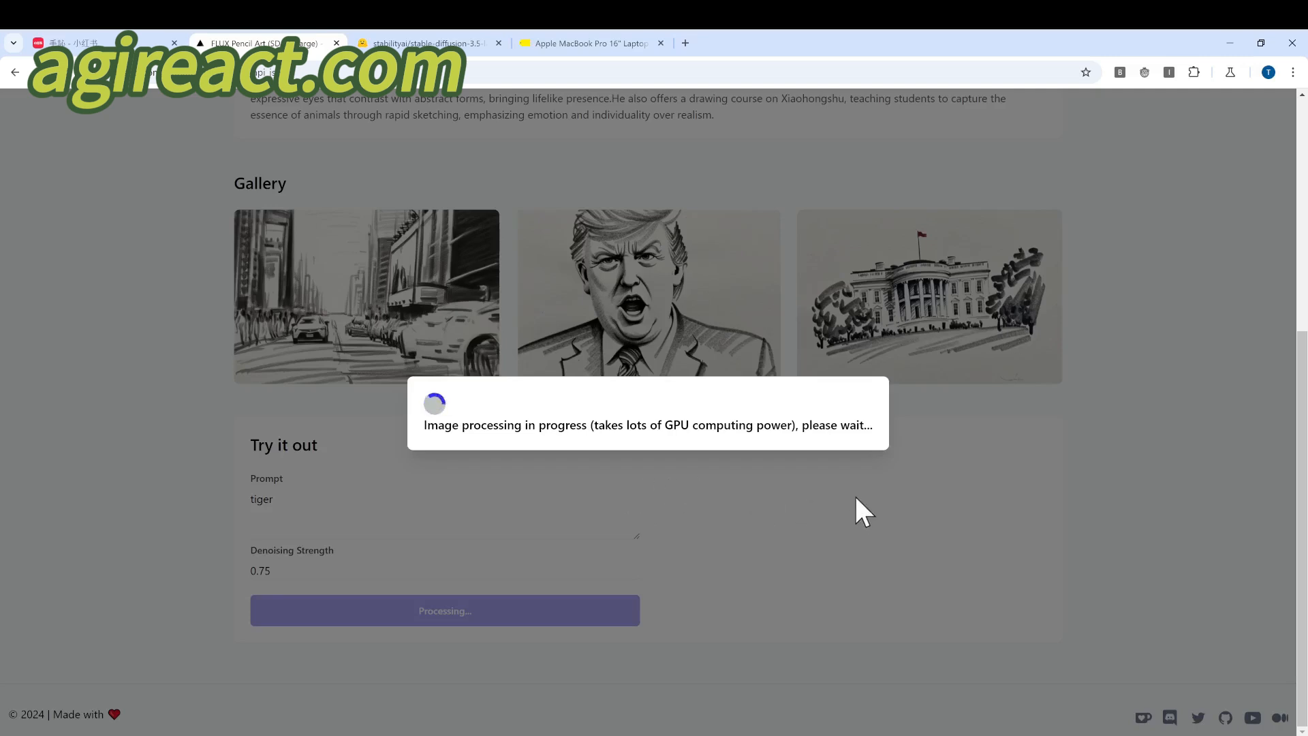
mouse_move(1014, 515)
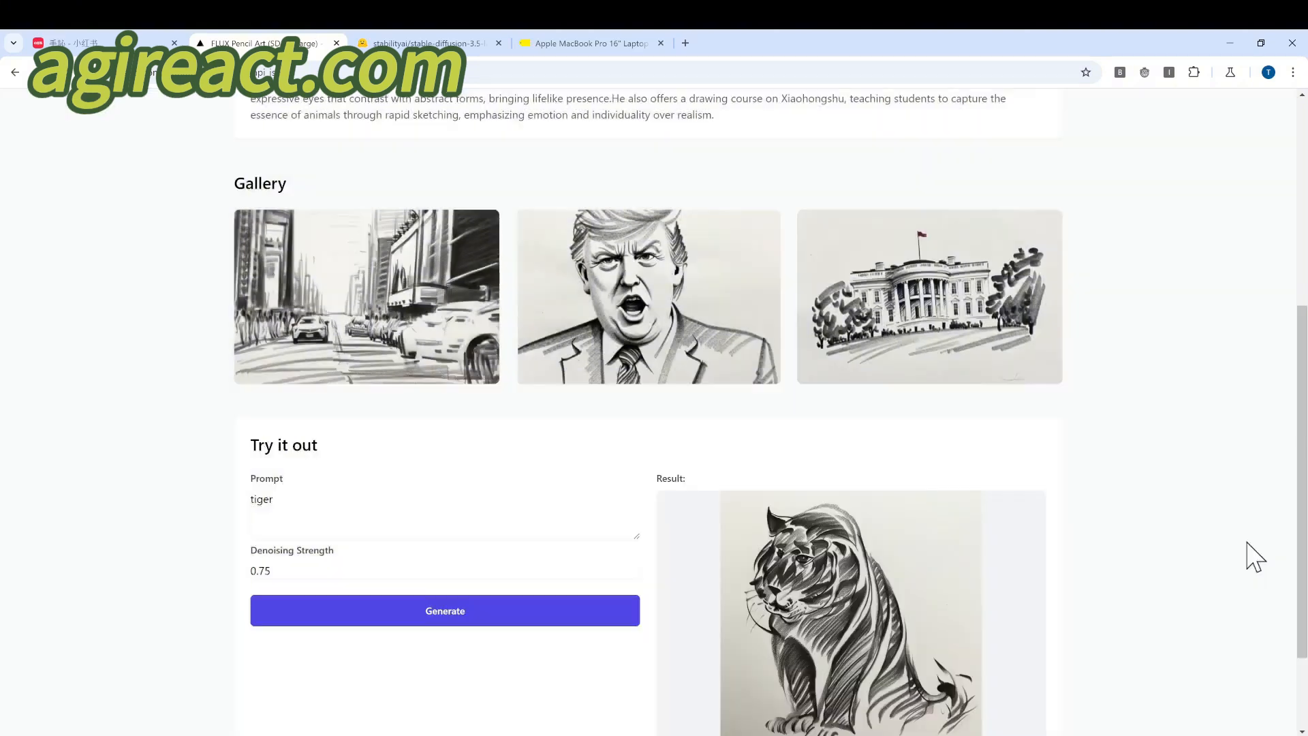
scroll("down", 3)
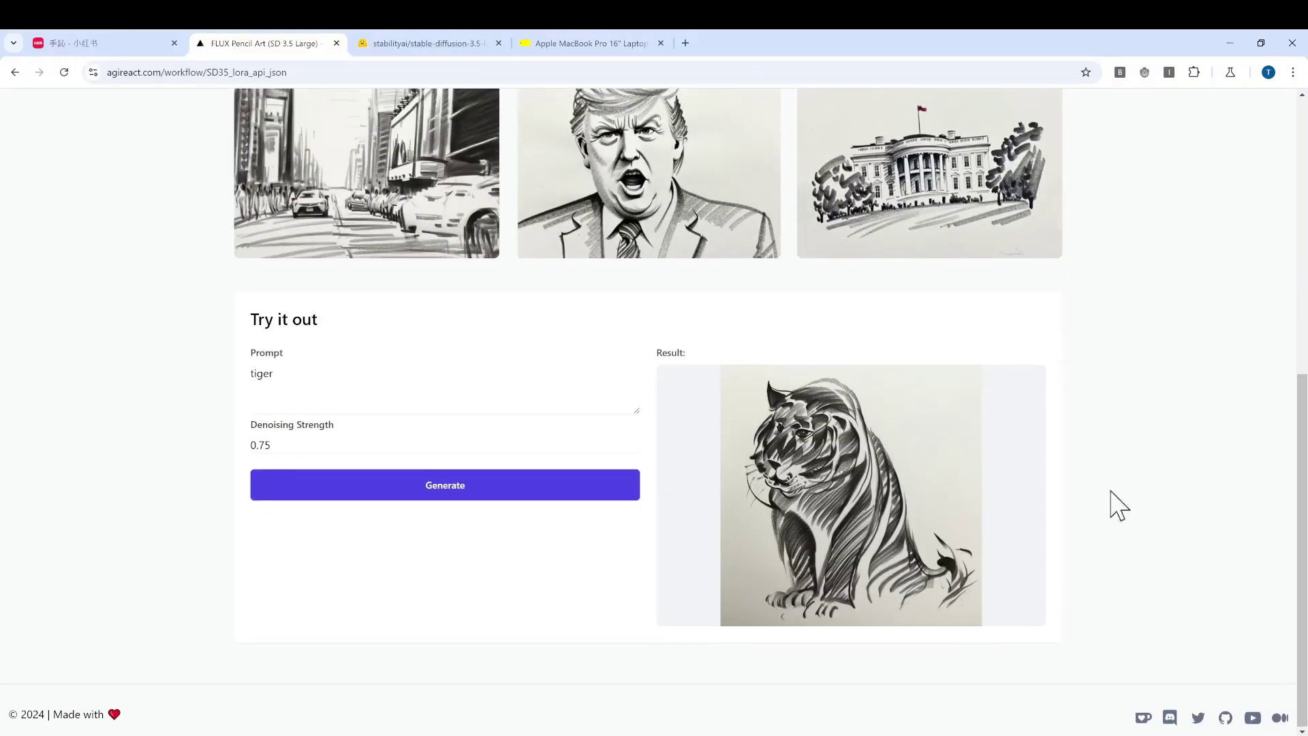